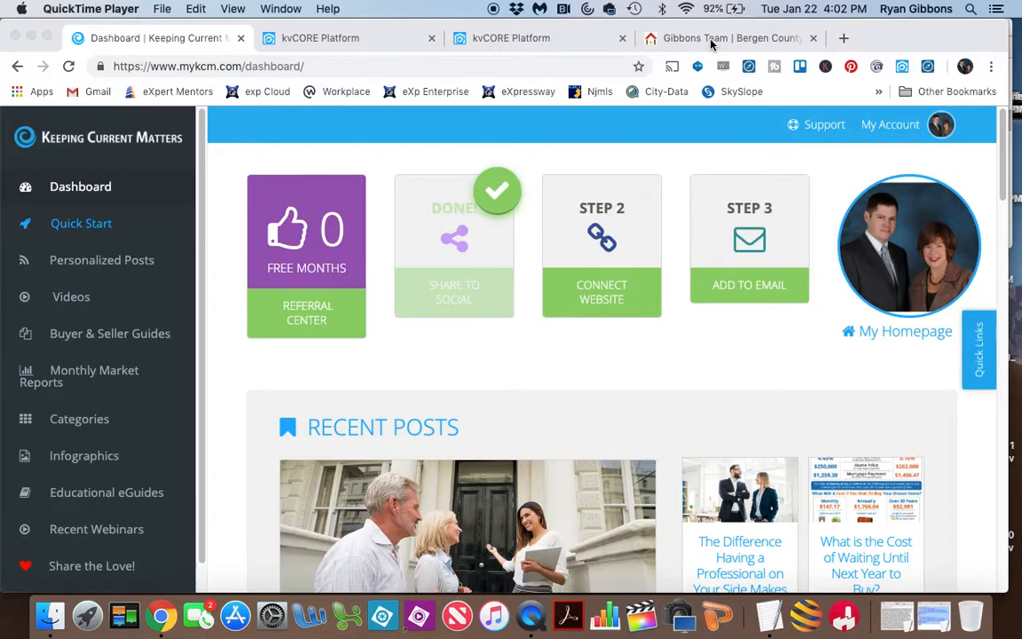
On the agent's live website, open Real Estate Blog and scroll through its embedded posts.
{"action": "left_click", "coordinate": [728, 39]}
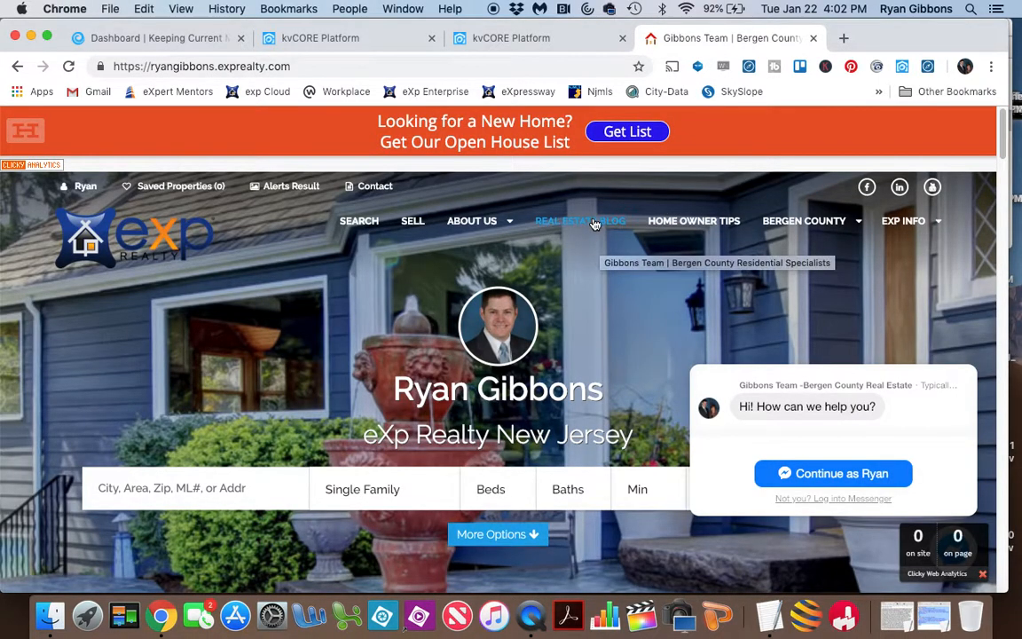
{"action": "mouse_move", "coordinate": [580, 221]}
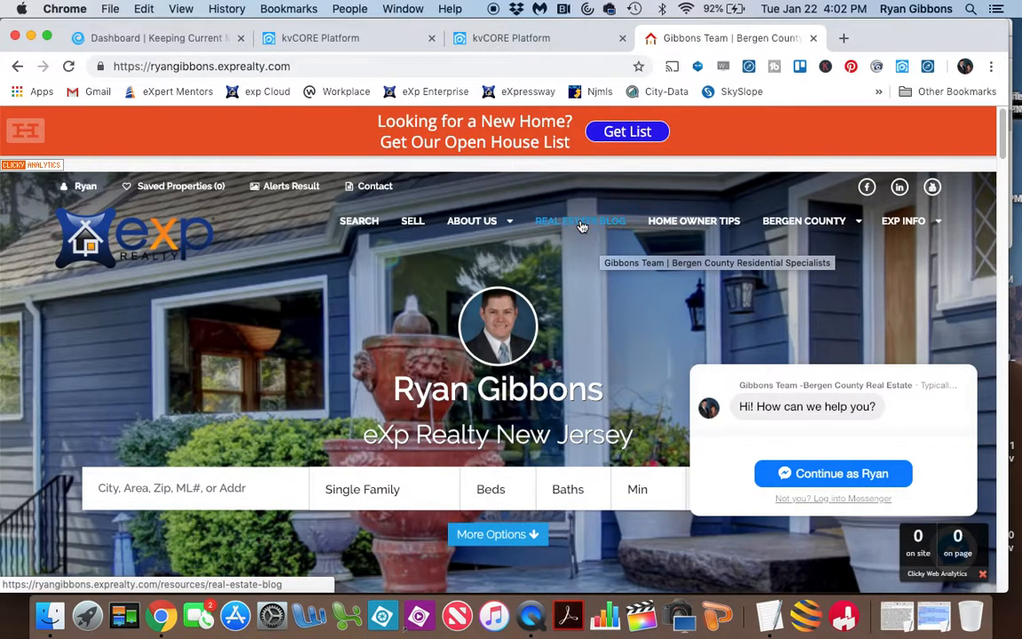
{"action": "left_click", "coordinate": [580, 221]}
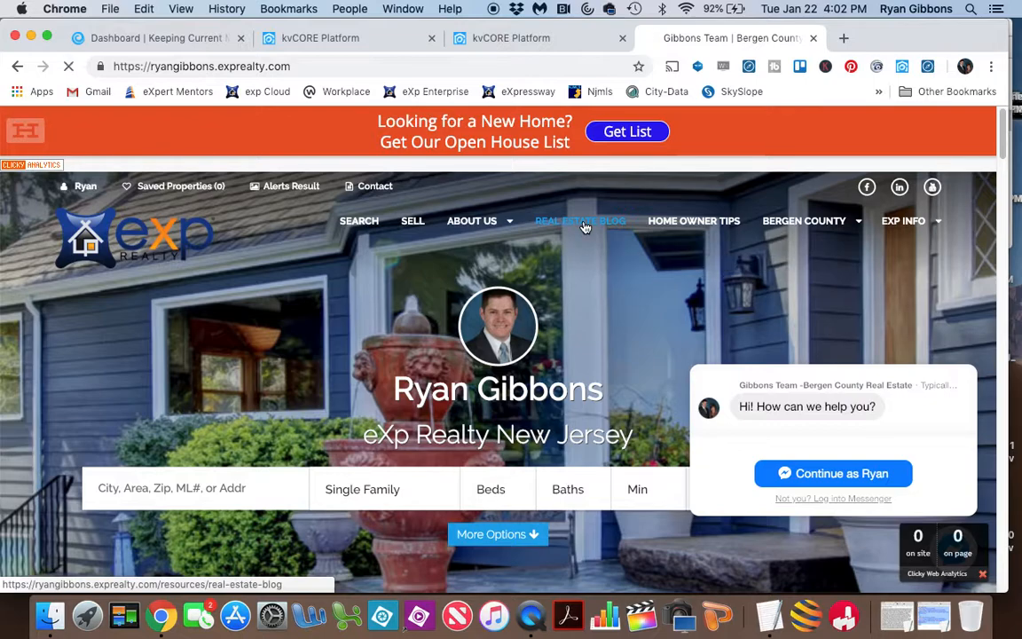
{"action": "left_click", "coordinate": [580, 220]}
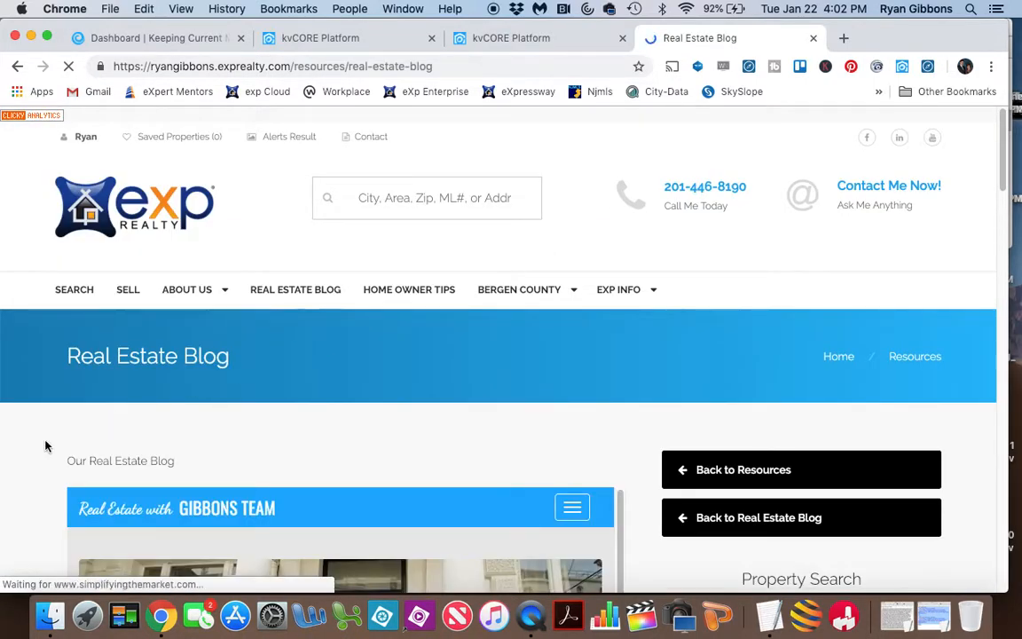
{"action": "scroll", "scroll_direction": "down", "scroll_amount": 3}
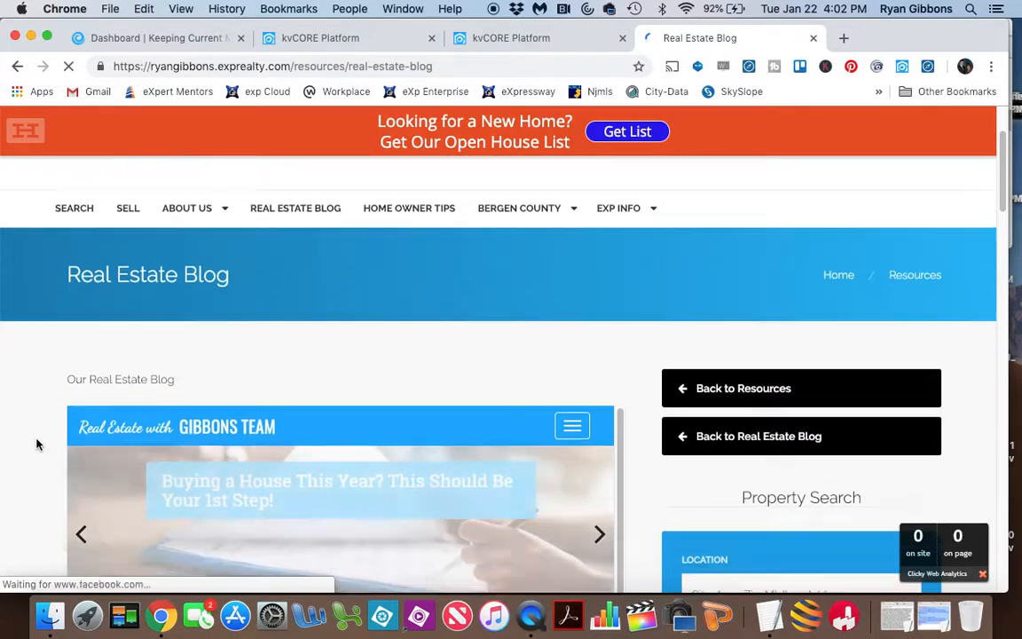
{"action": "scroll", "scroll_direction": "down", "scroll_amount": 3}
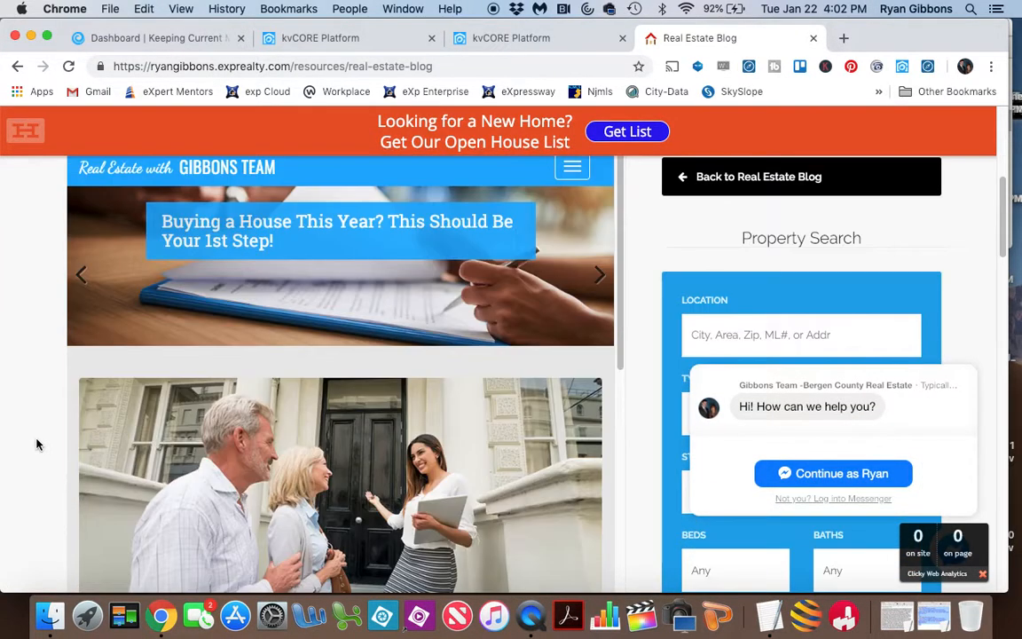
{"action": "scroll", "scroll_direction": "down", "scroll_amount": 3}
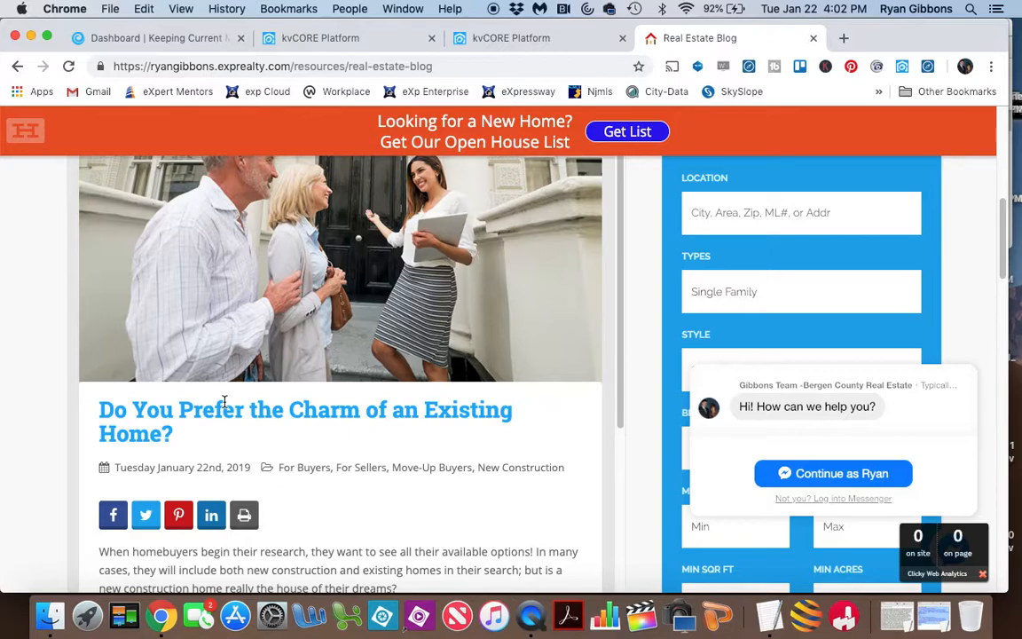
{"action": "scroll", "scroll_direction": "down", "scroll_amount": 3}
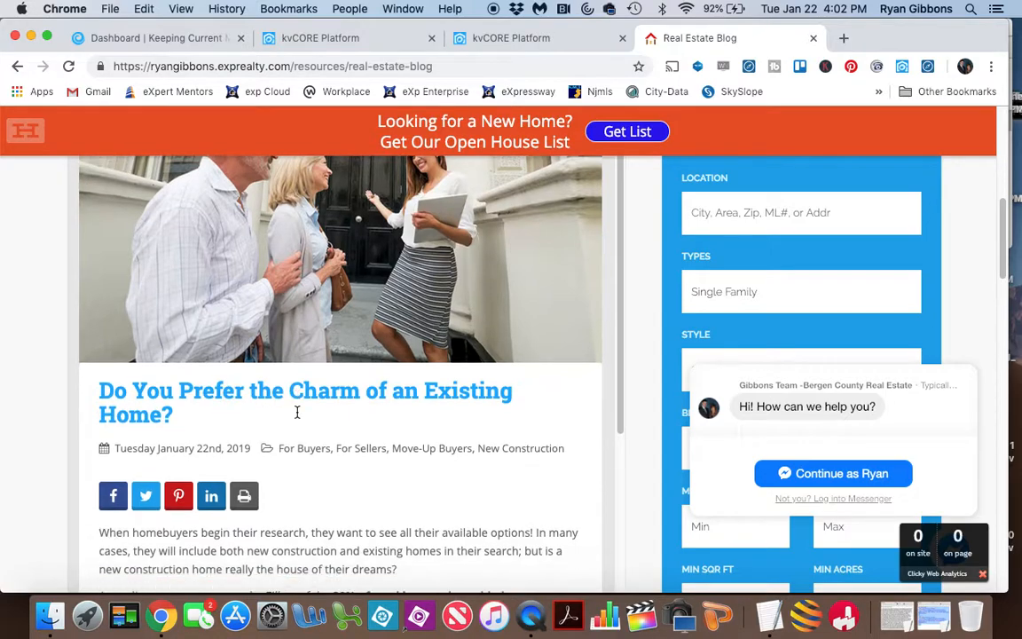
{"action": "scroll", "scroll_direction": "down", "scroll_amount": 3}
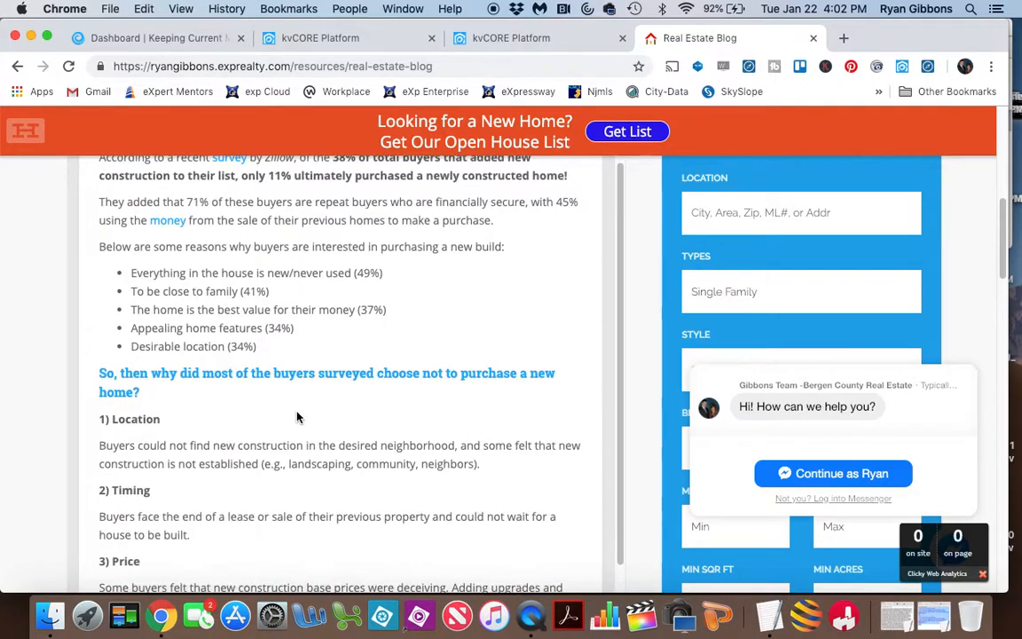
{"action": "scroll", "scroll_direction": "up", "scroll_amount": 3}
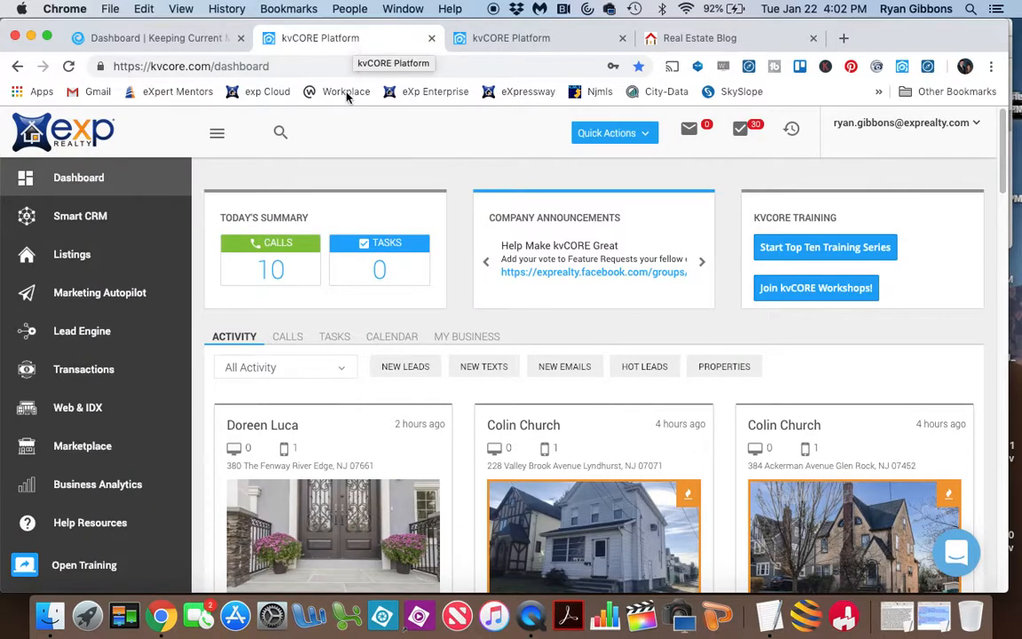
{"action": "mouse_move", "coordinate": [195, 207]}
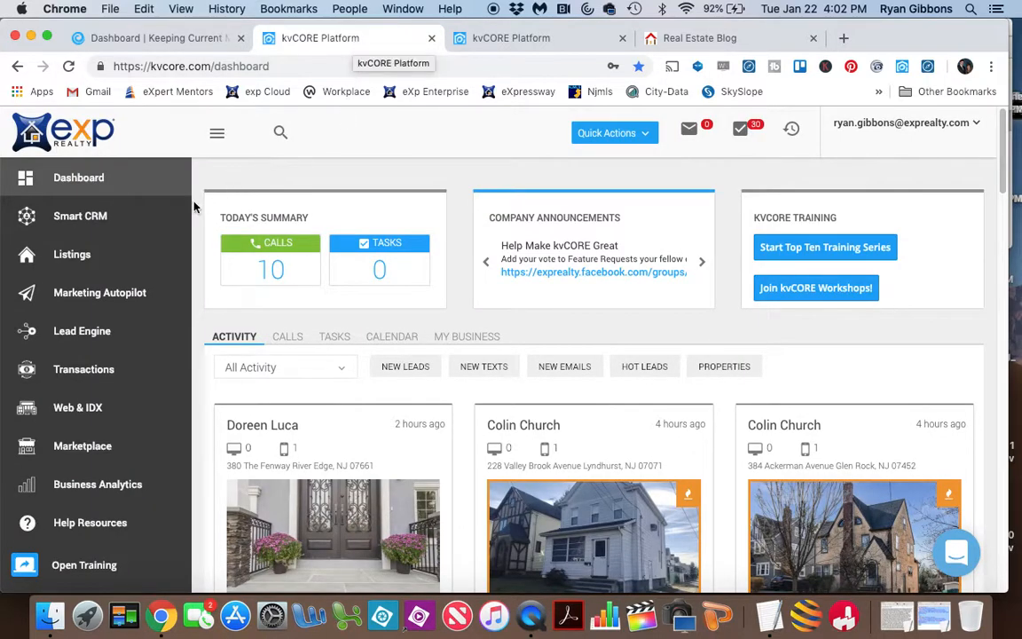
{"action": "mouse_move", "coordinate": [96, 408]}
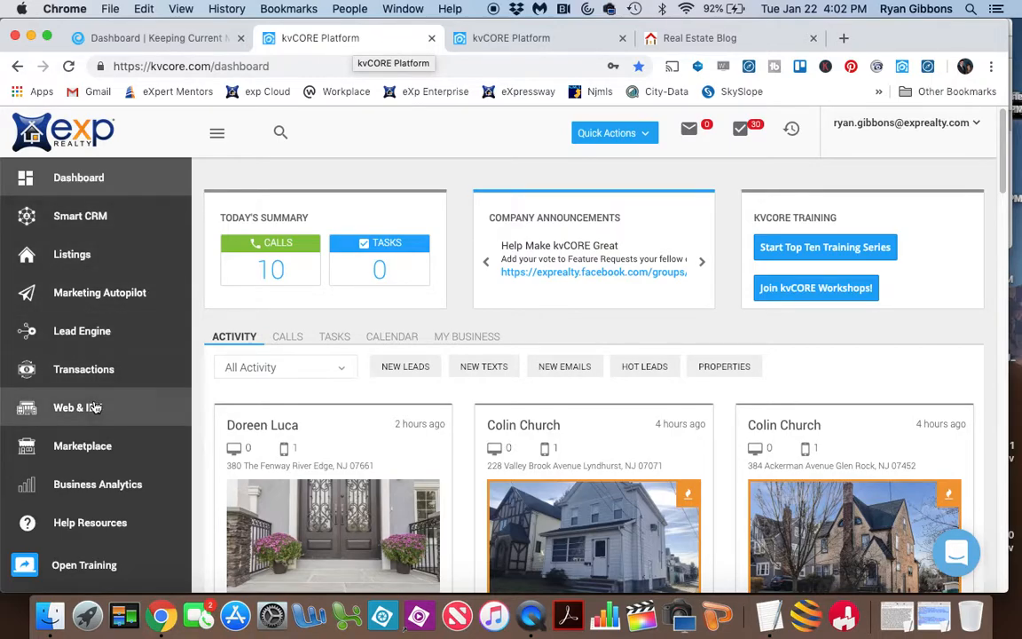
{"action": "mouse_move", "coordinate": [77, 407]}
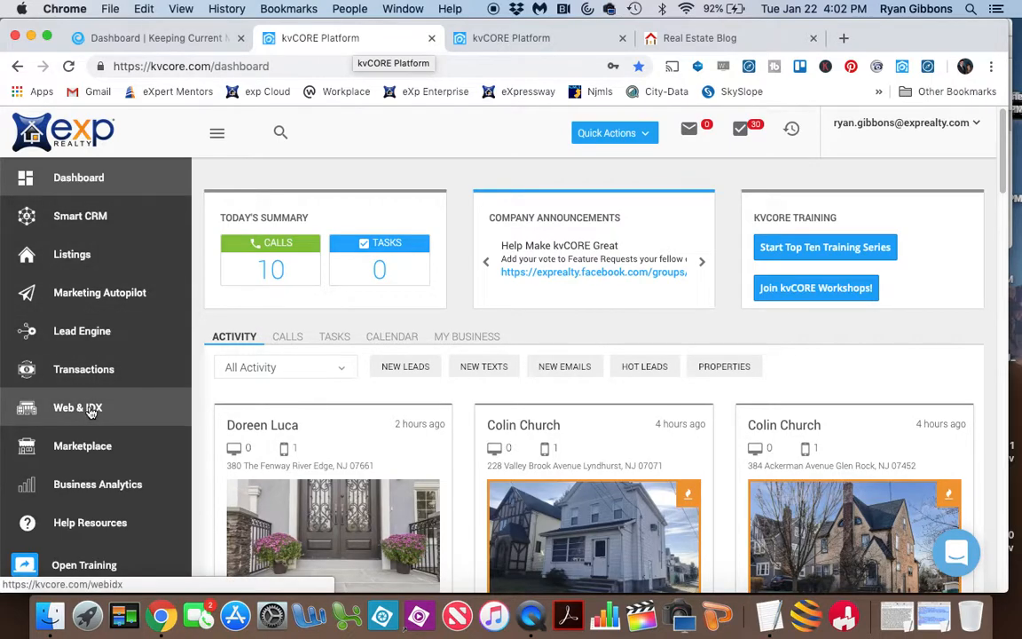
Go to Web & IDX > Site Content > Custom Pages in kvCORE.
{"action": "left_click", "coordinate": [78, 407]}
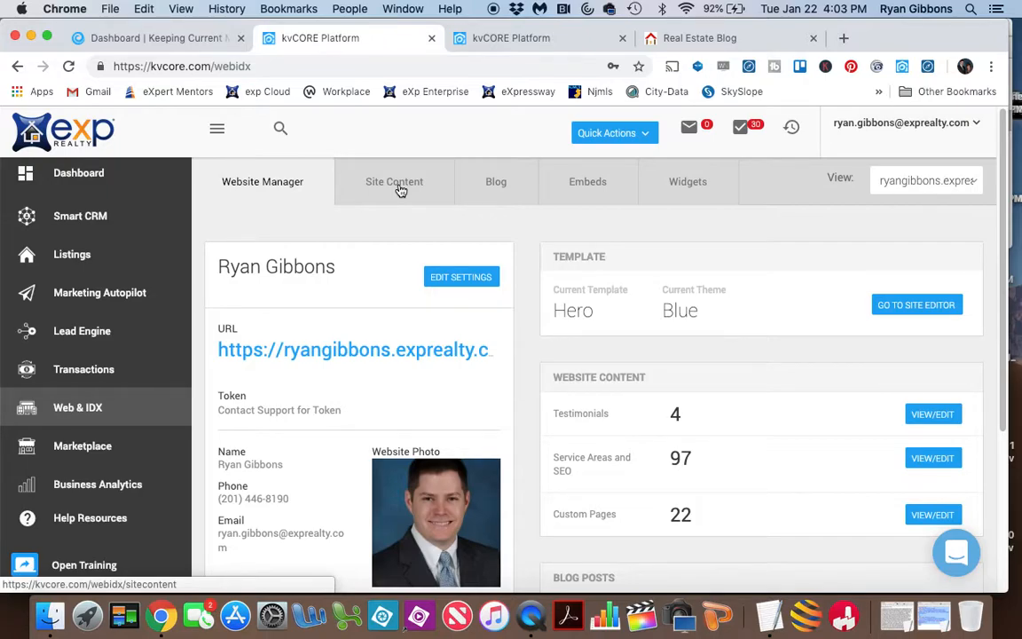
{"action": "left_click", "coordinate": [394, 182]}
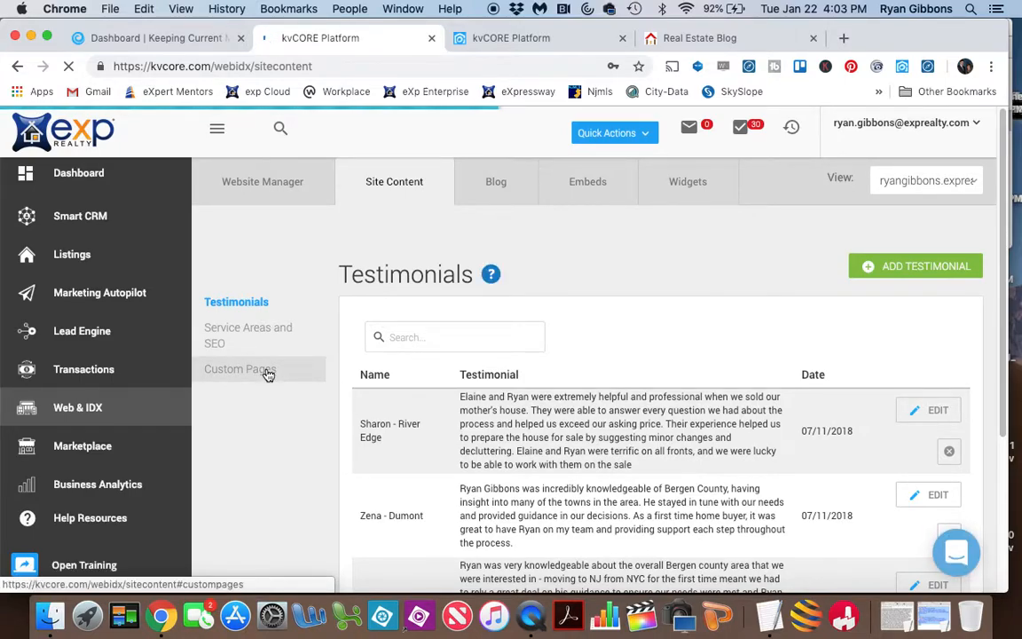
{"action": "left_click", "coordinate": [240, 368]}
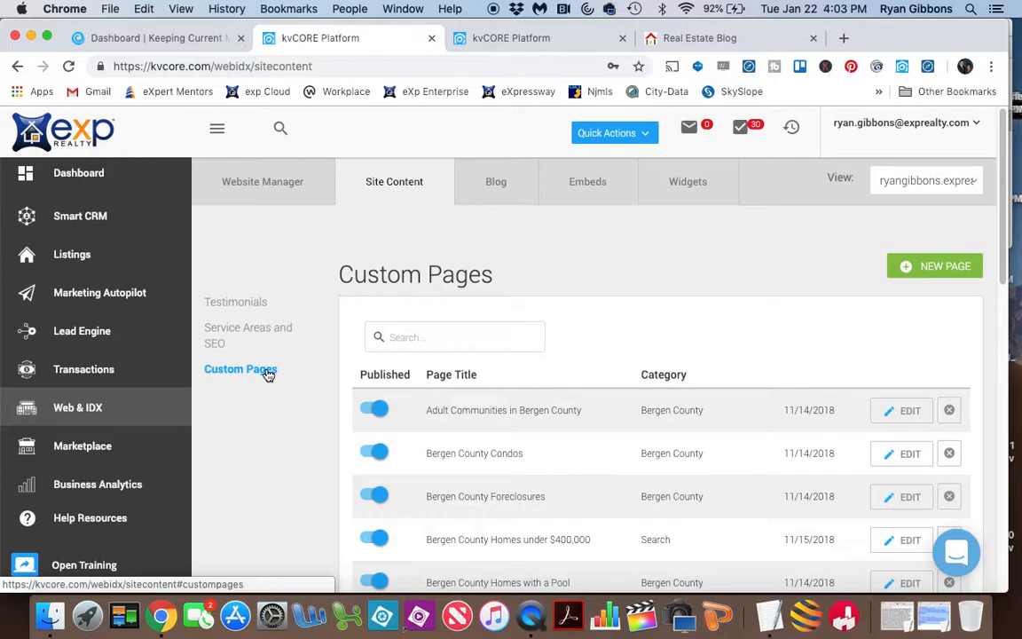
{"action": "mouse_move", "coordinate": [824, 269]}
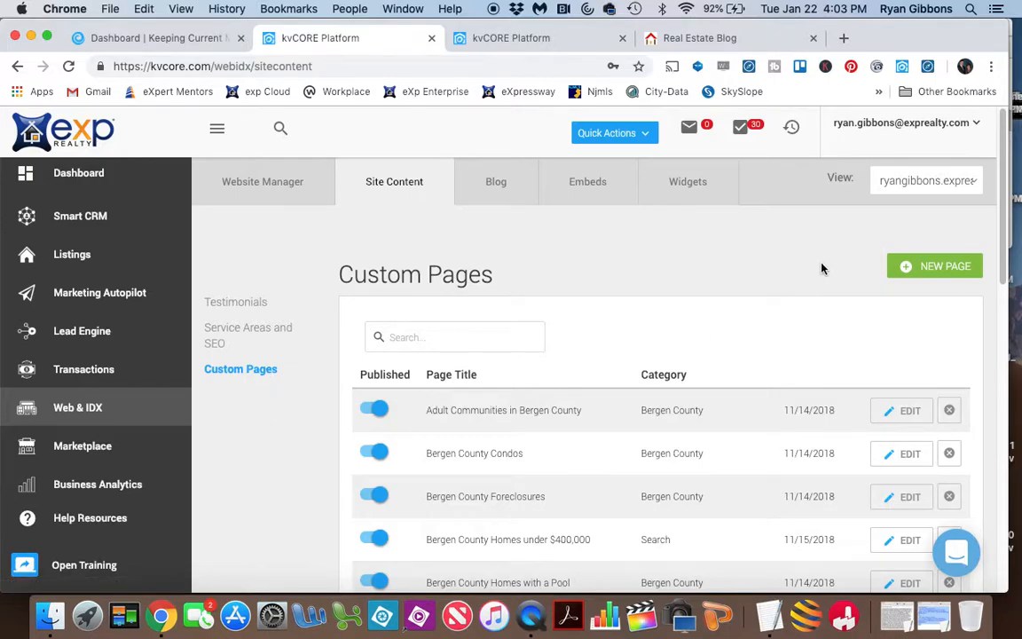
{"action": "mouse_move", "coordinate": [939, 271]}
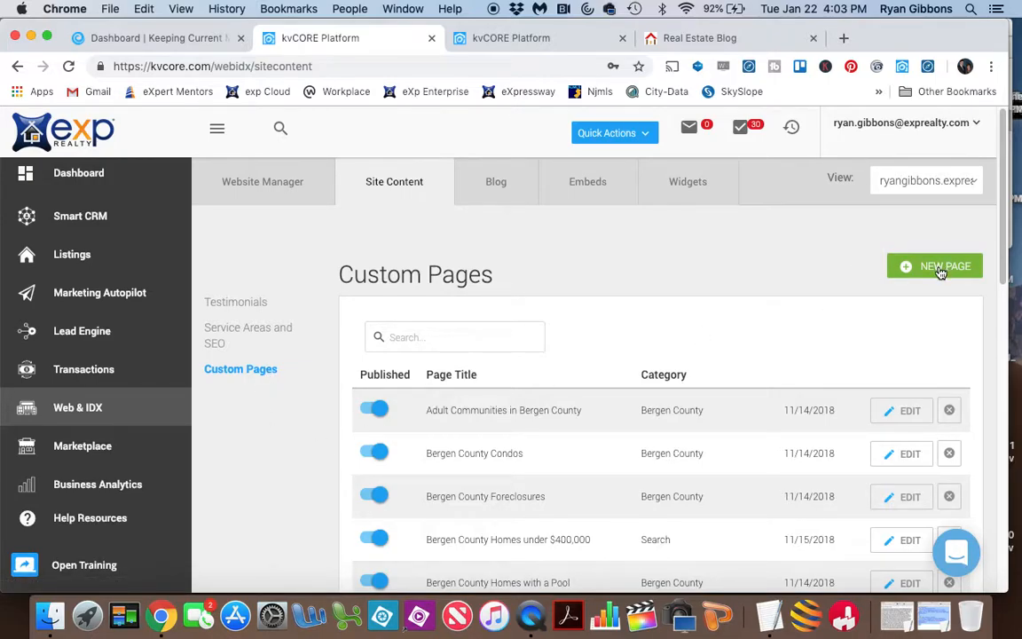
Create a new custom page with the title 'KCM'.
{"action": "left_click", "coordinate": [935, 266]}
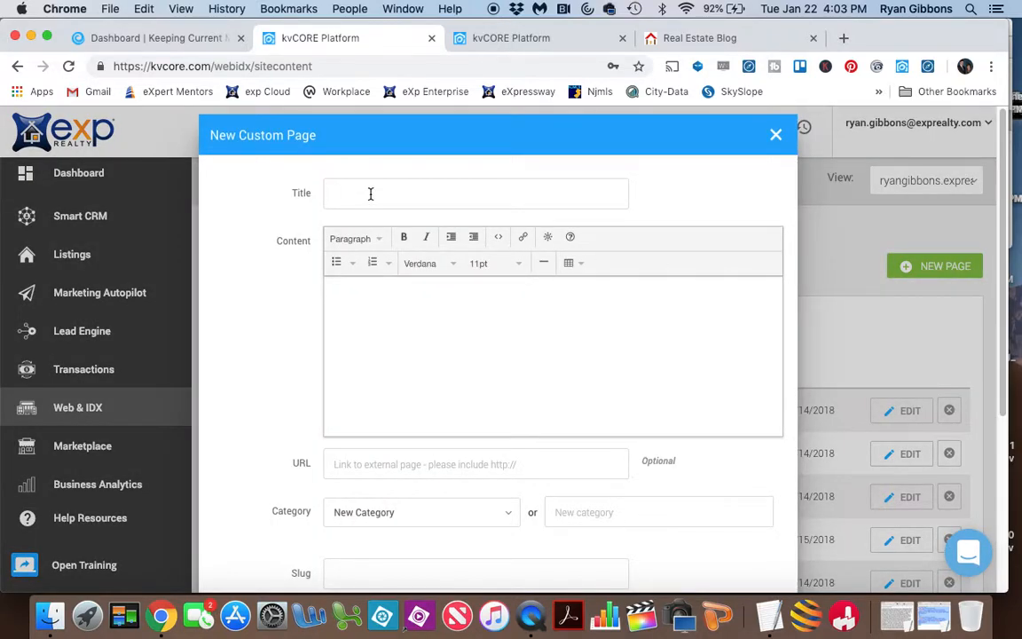
{"action": "type", "text": "KCM"}
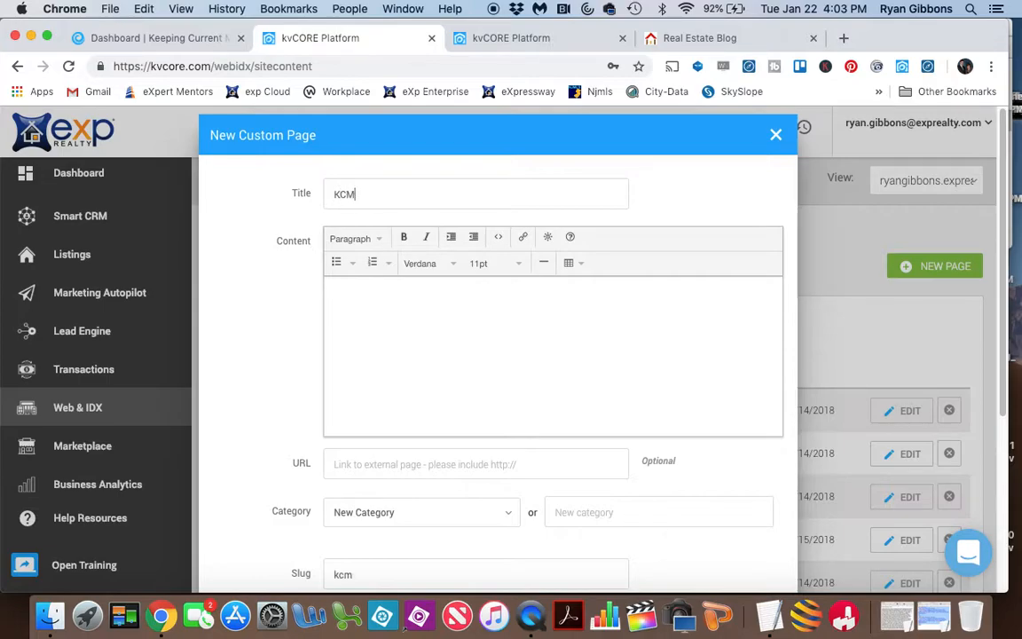
{"action": "mouse_move", "coordinate": [490, 80]}
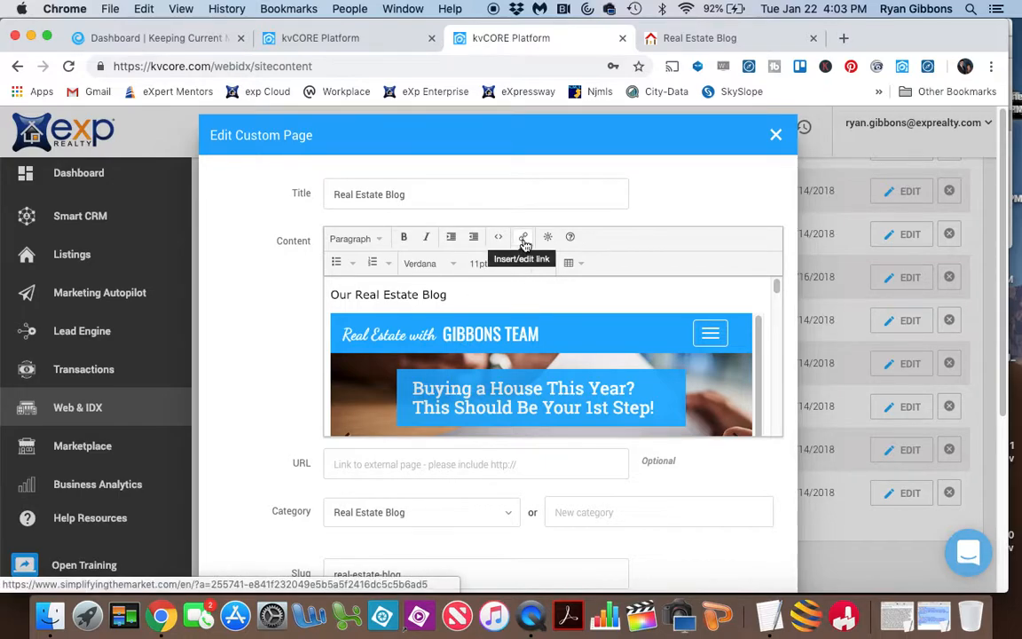
{"action": "mouse_move", "coordinate": [524, 237]}
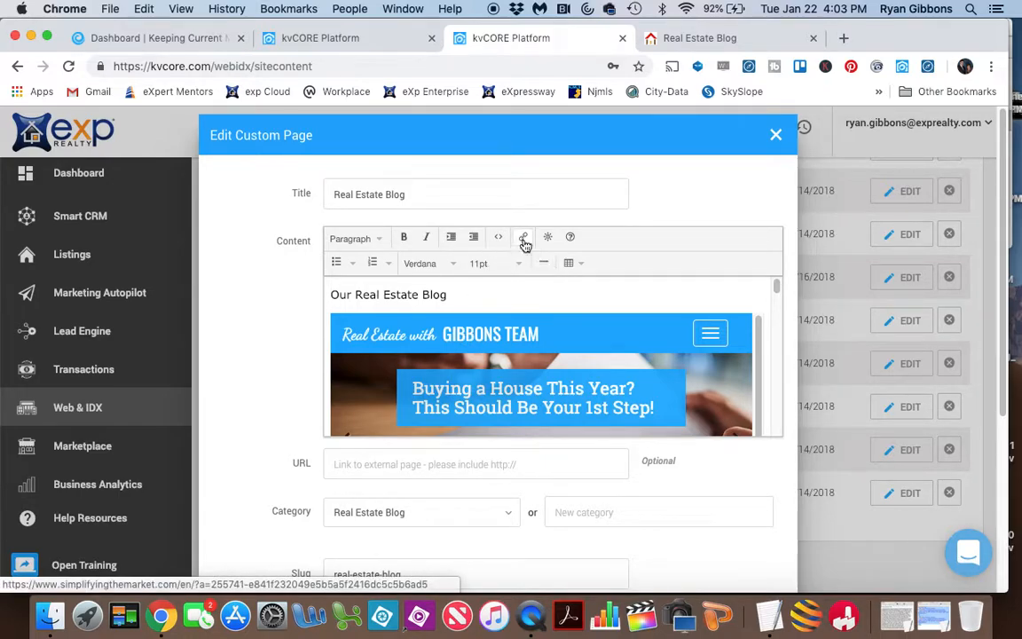
{"action": "left_click", "coordinate": [524, 237]}
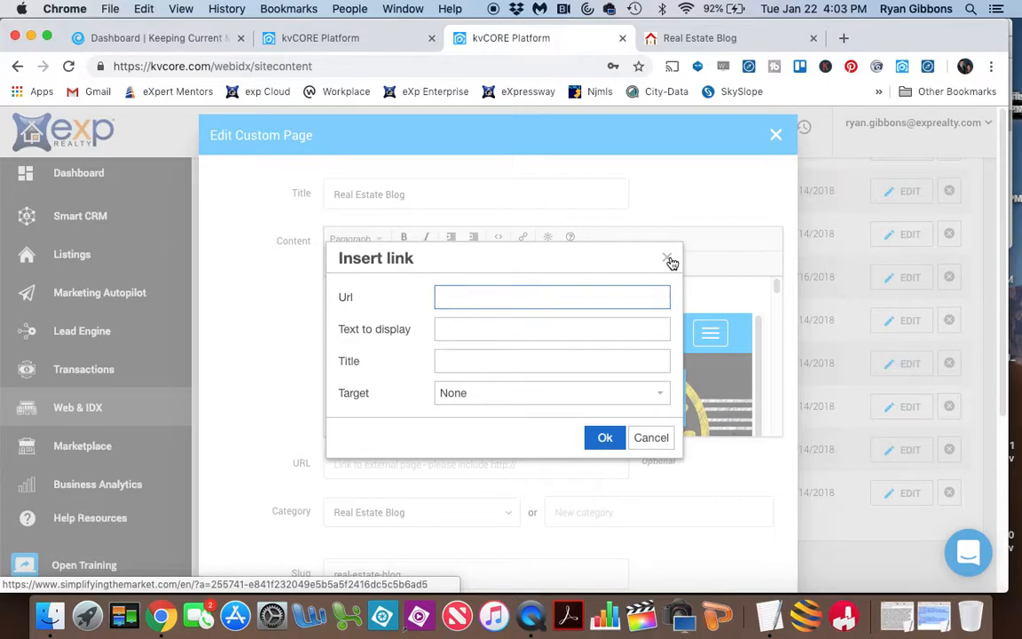
{"action": "left_click", "coordinate": [672, 258]}
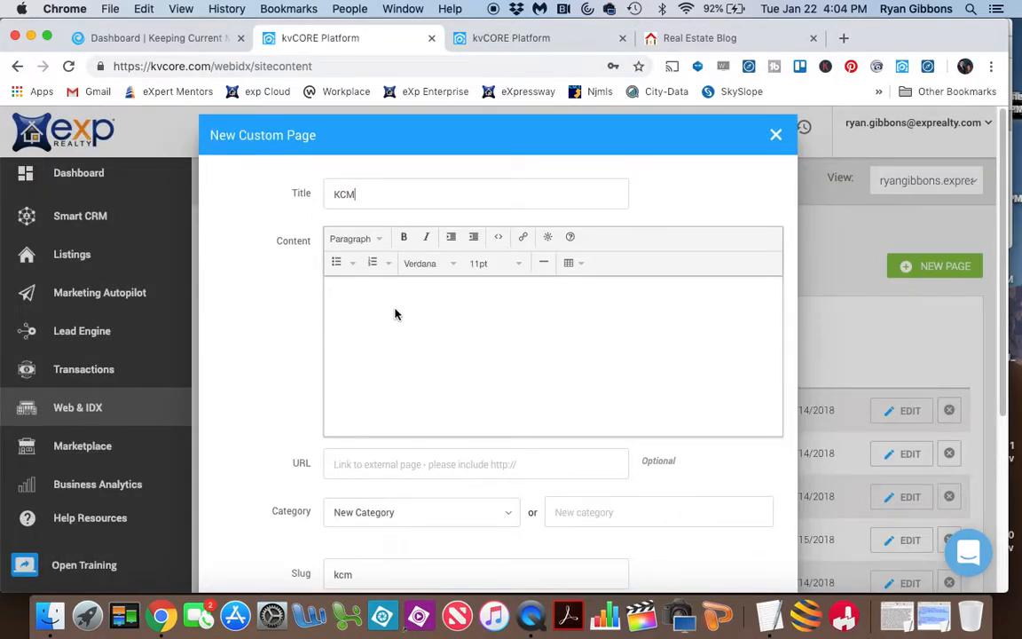
{"action": "mouse_move", "coordinate": [493, 263]}
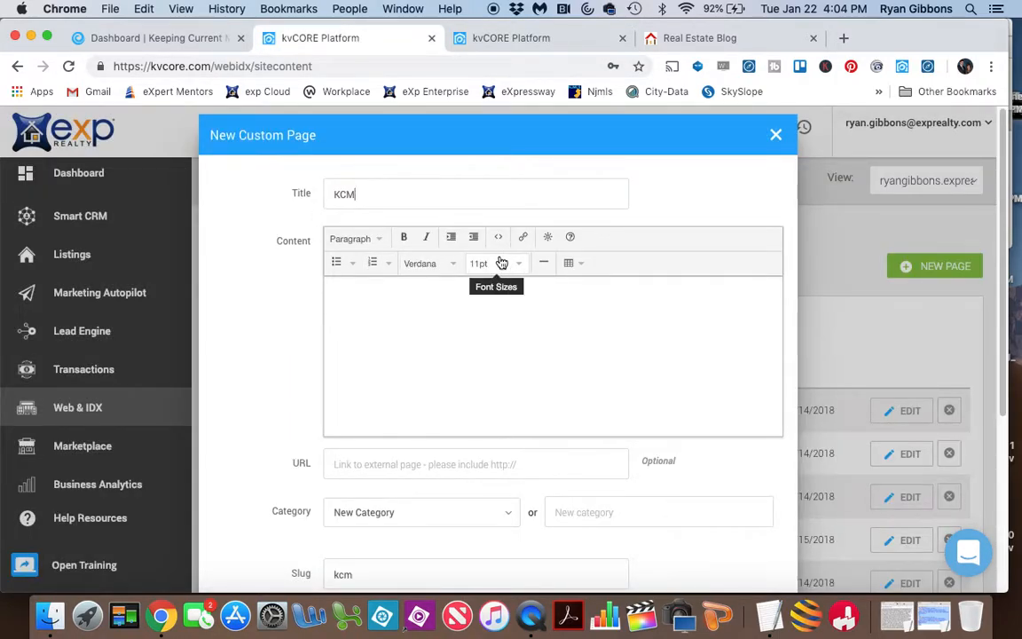
{"action": "mouse_move", "coordinate": [499, 237]}
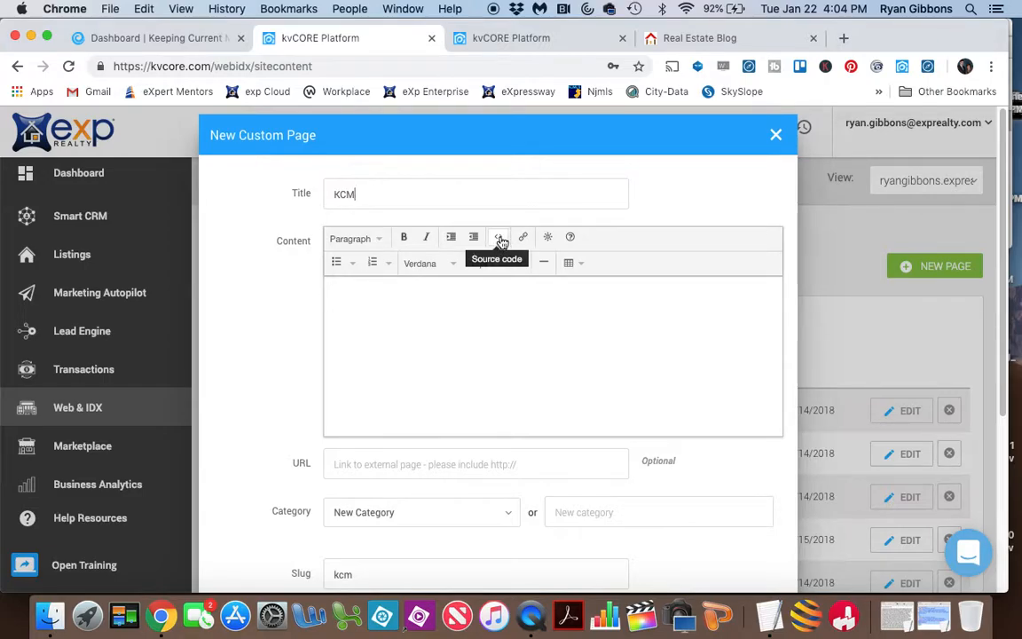
Paste the blog iframe embed code into the page source and select its src URL.
{"action": "left_click", "coordinate": [500, 237]}
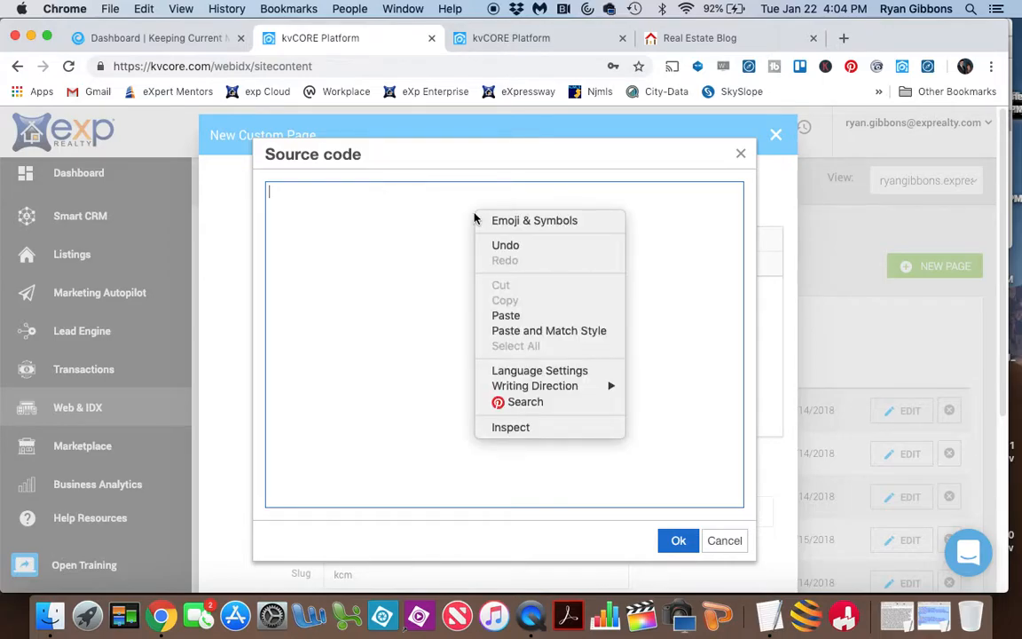
{"action": "left_click", "coordinate": [506, 315]}
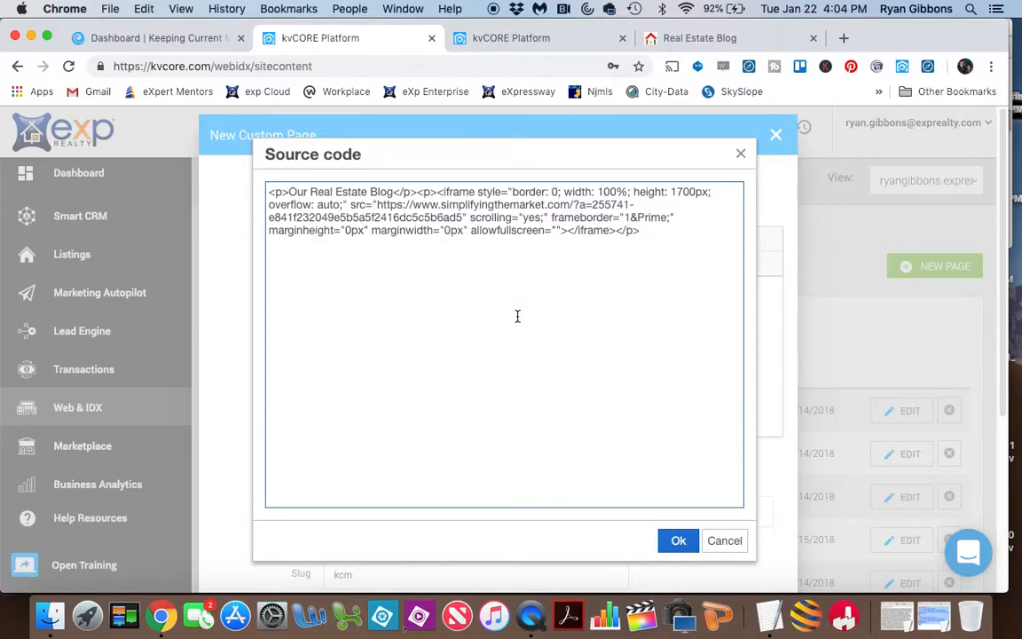
{"action": "mouse_move", "coordinate": [379, 205]}
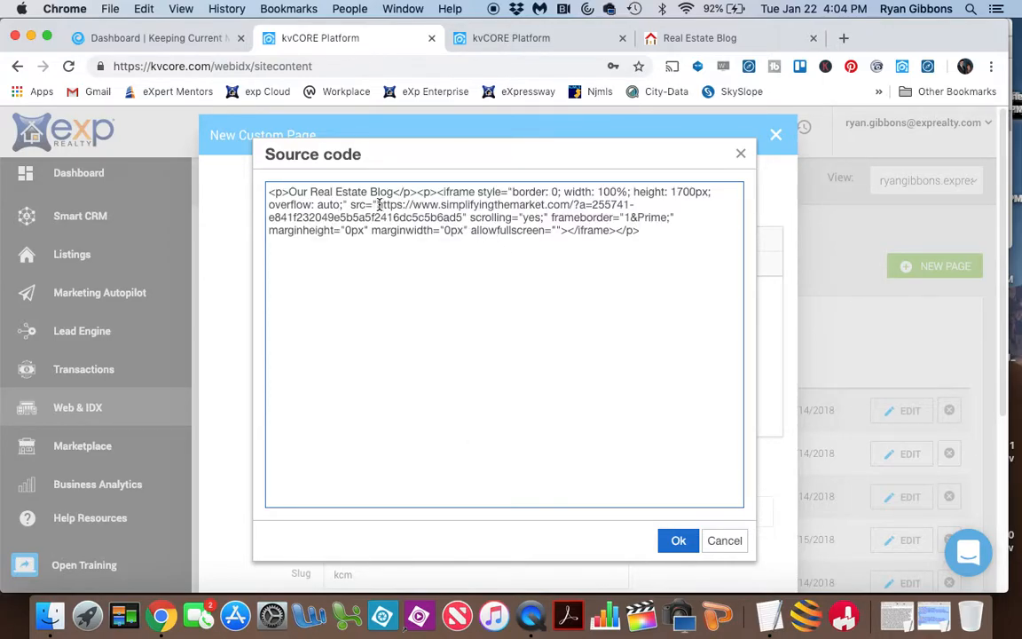
{"action": "left_click_drag", "start_coordinate": [376, 205], "coordinate": [448, 217]}
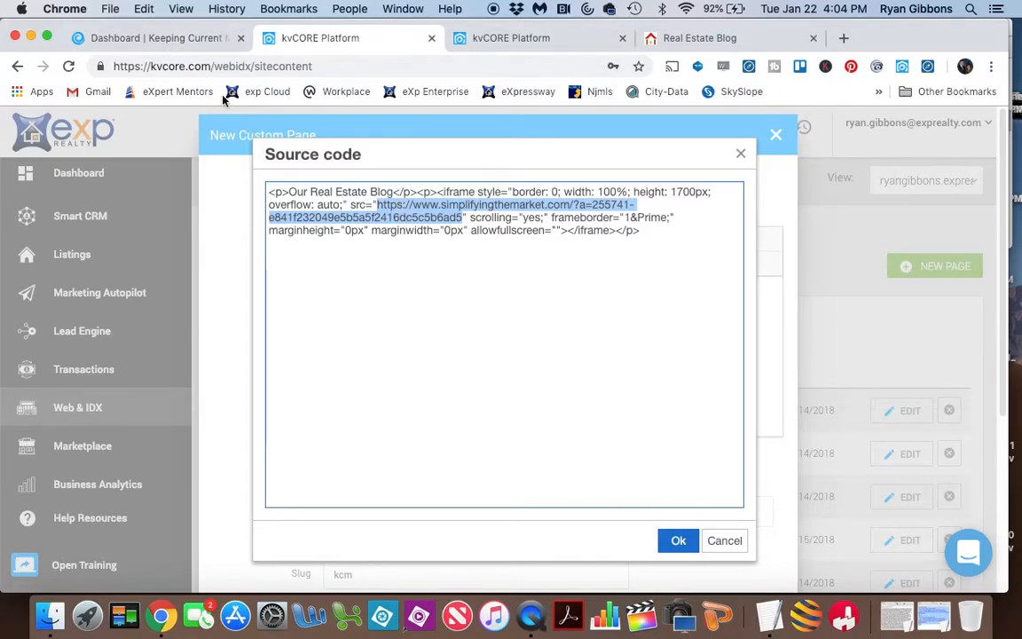
{"action": "left_click", "coordinate": [155, 37]}
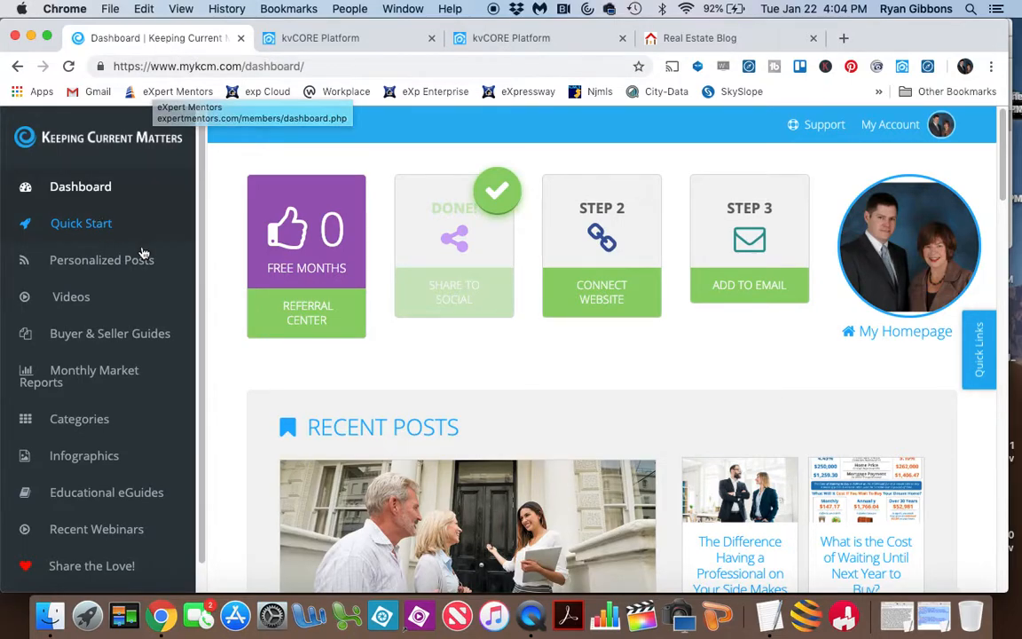
{"action": "mouse_move", "coordinate": [182, 304]}
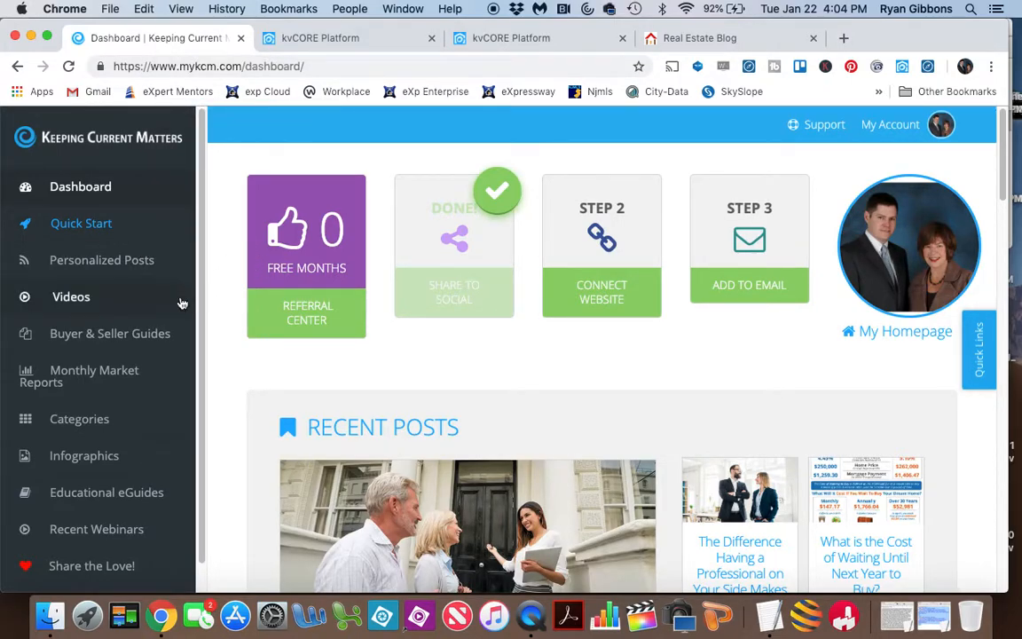
{"action": "mouse_move", "coordinate": [125, 260]}
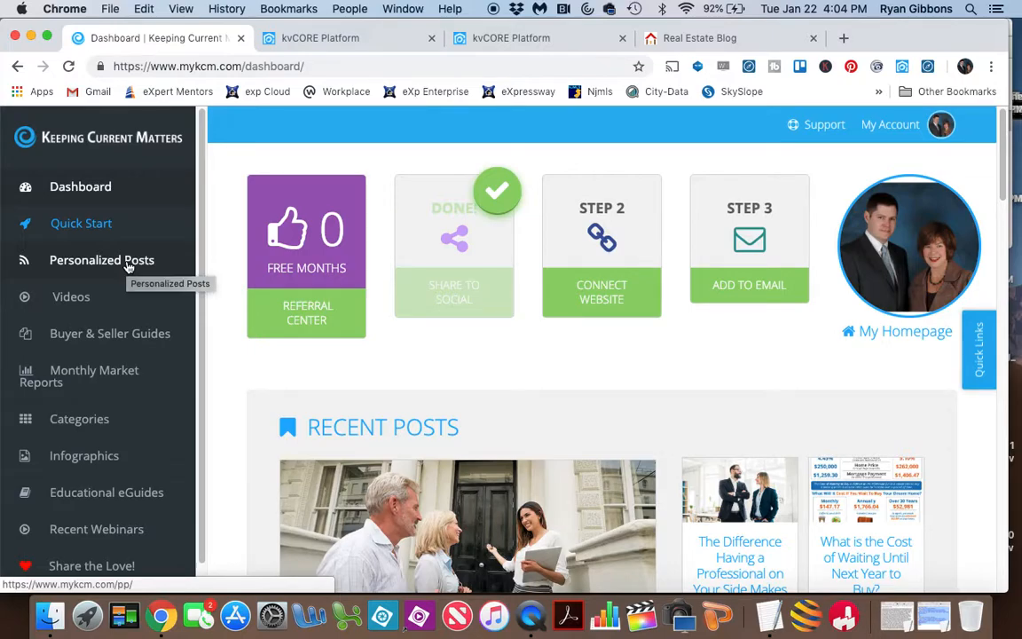
Copy the My RSS Feed Link from Keeping Current Matters' Personalized Posts.
{"action": "left_click", "coordinate": [102, 259]}
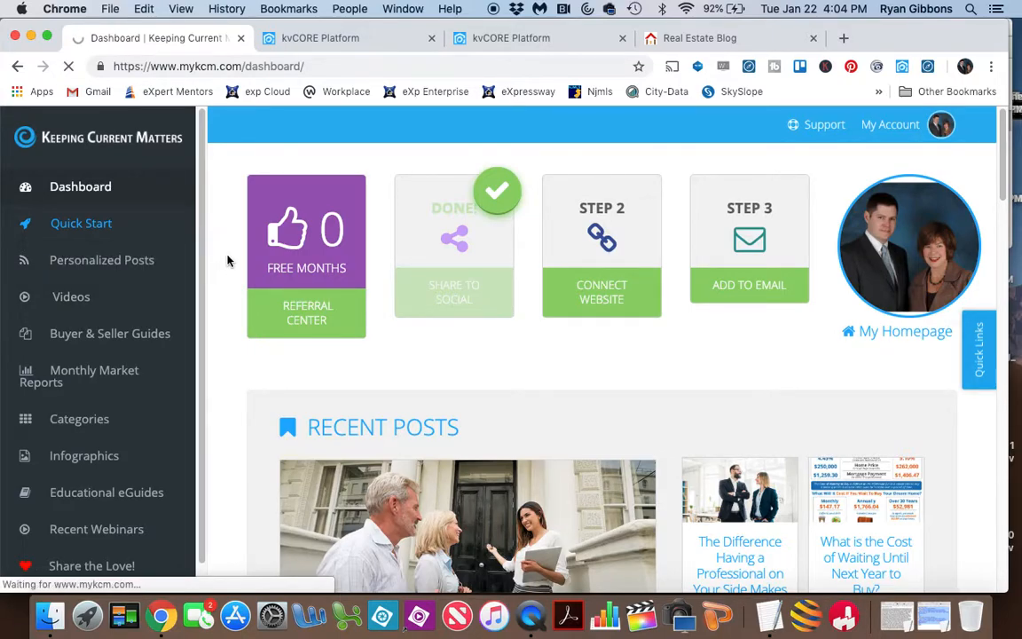
{"action": "left_click", "coordinate": [102, 260]}
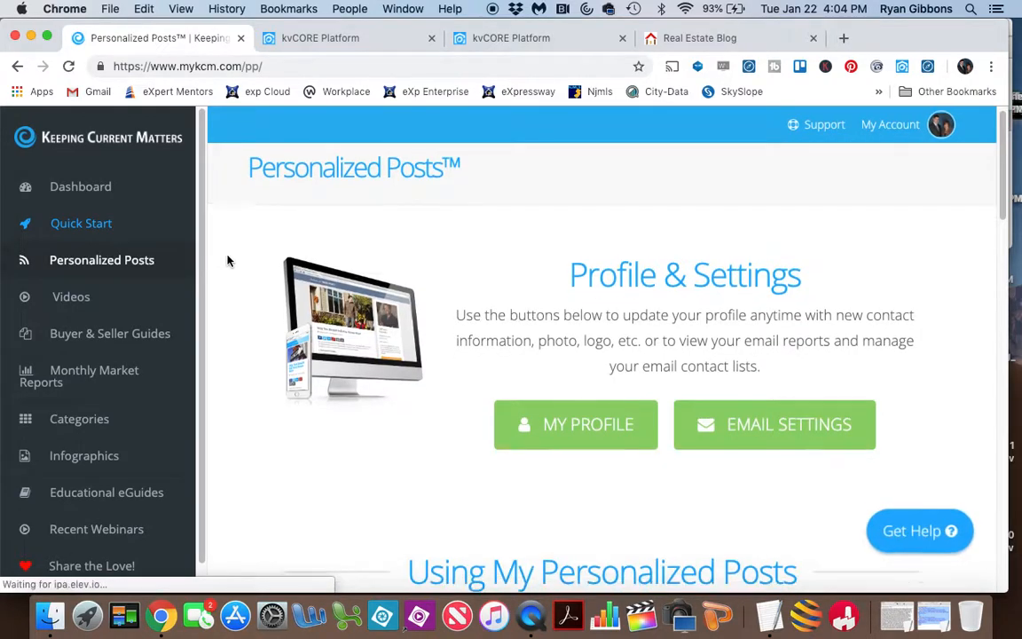
{"action": "scroll", "scroll_direction": "down", "scroll_amount": 3}
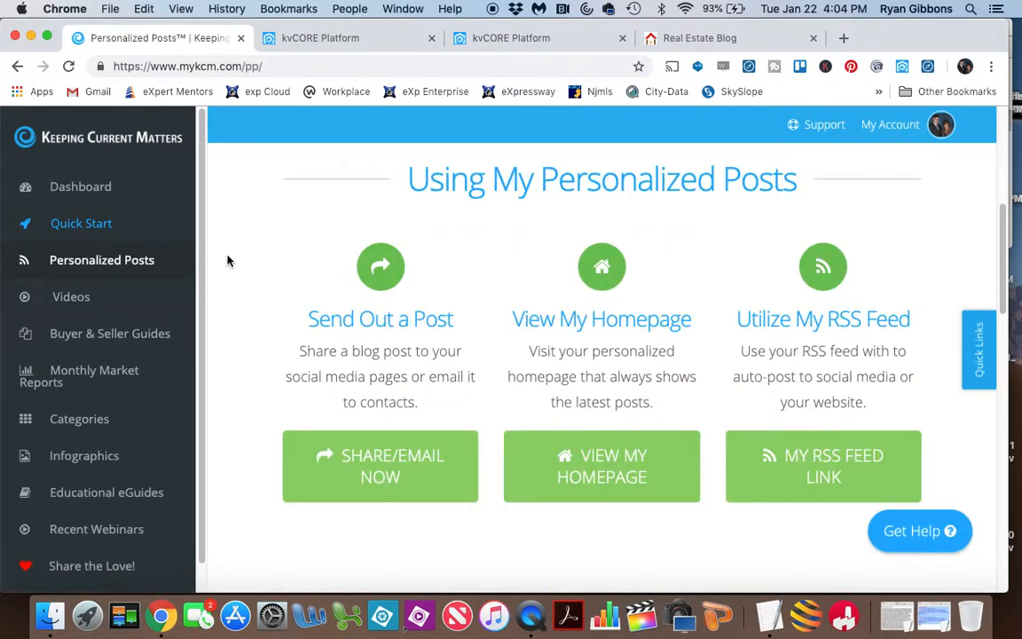
{"action": "mouse_move", "coordinate": [823, 466]}
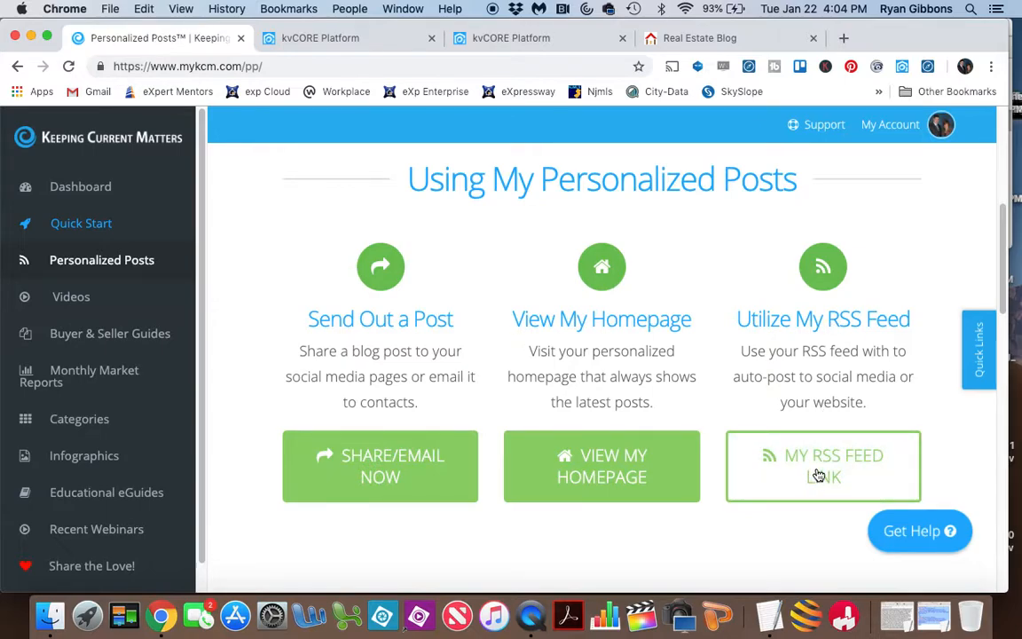
{"action": "left_click", "coordinate": [823, 466]}
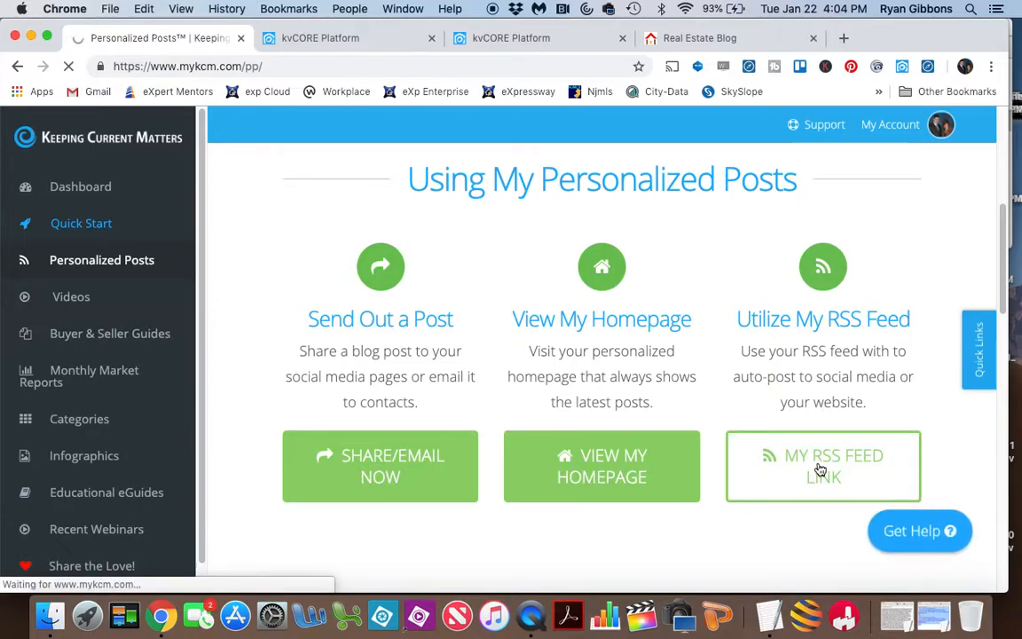
{"action": "mouse_move", "coordinate": [818, 464]}
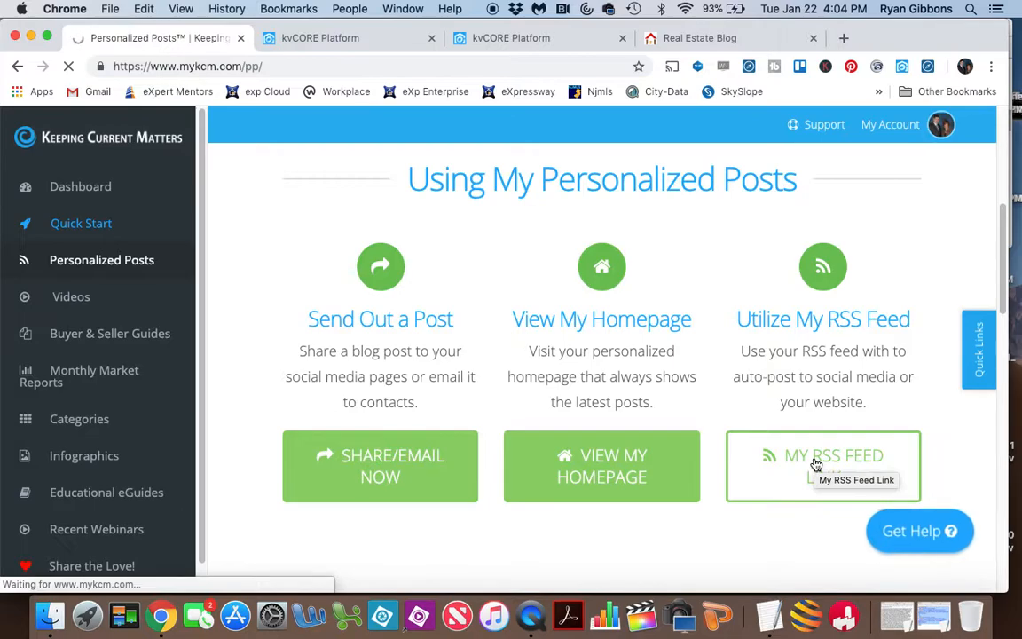
{"action": "left_click", "coordinate": [823, 466]}
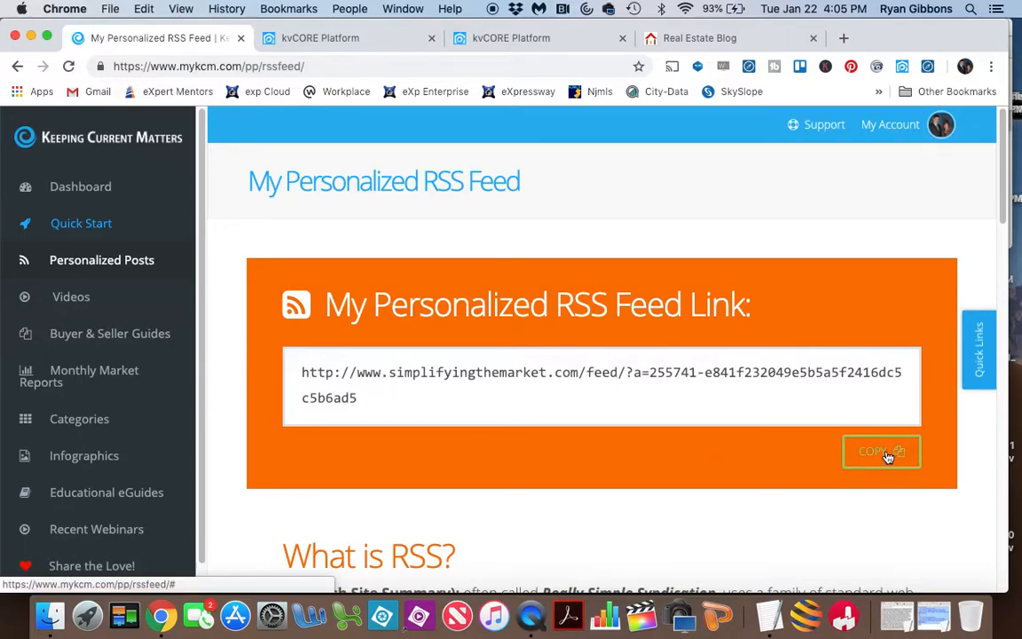
{"action": "left_click", "coordinate": [881, 451]}
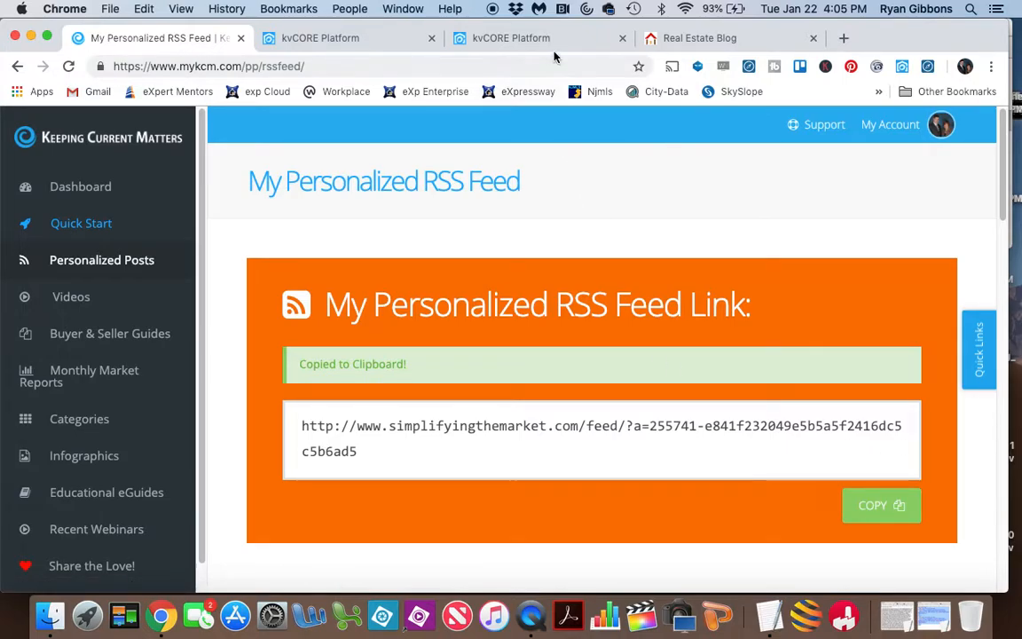
{"action": "left_click", "coordinate": [510, 39]}
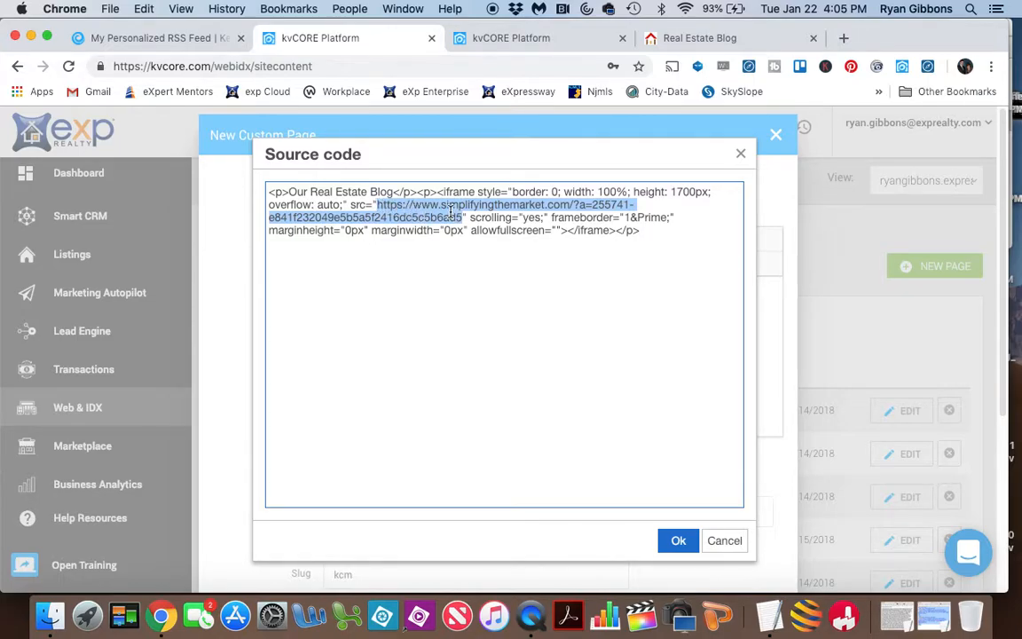
Paste the RSS feed link over the iframe src and apply the source code.
{"action": "right_click", "coordinate": [452, 211]}
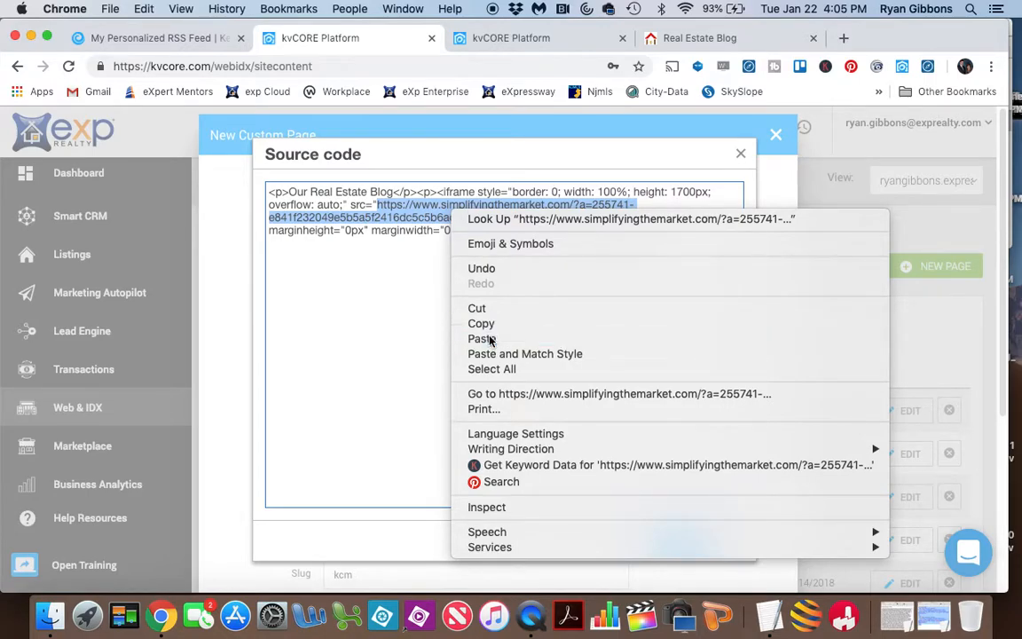
{"action": "left_click", "coordinate": [481, 339]}
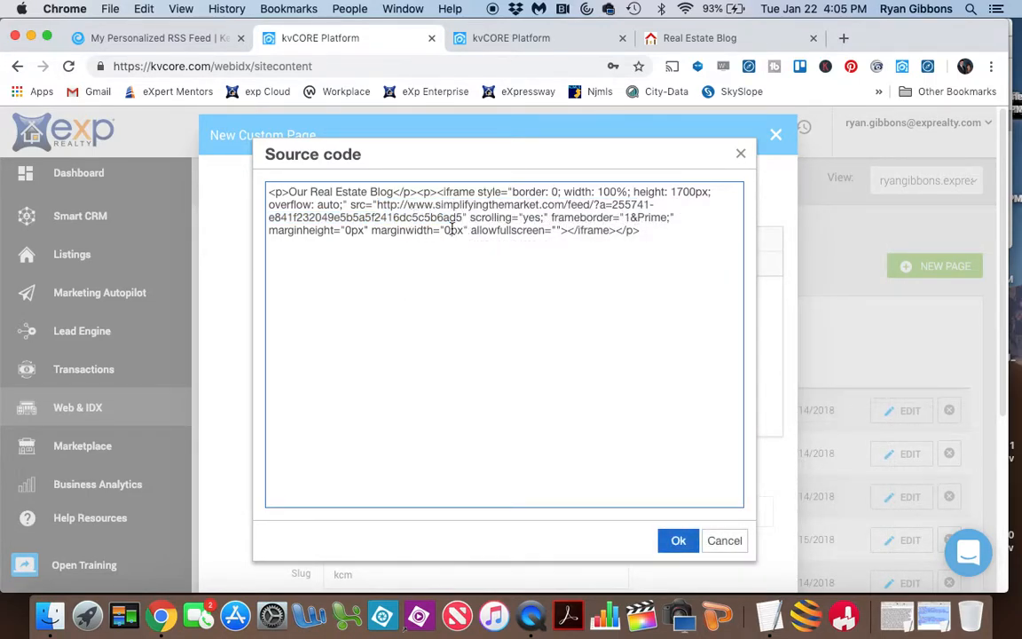
{"action": "mouse_move", "coordinate": [514, 314]}
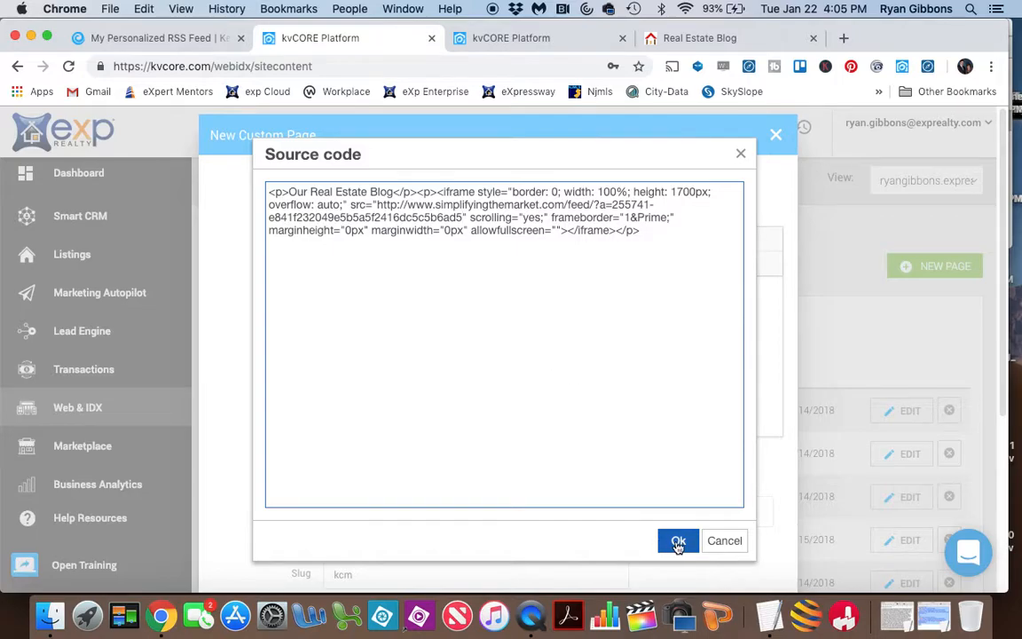
{"action": "left_click", "coordinate": [678, 540]}
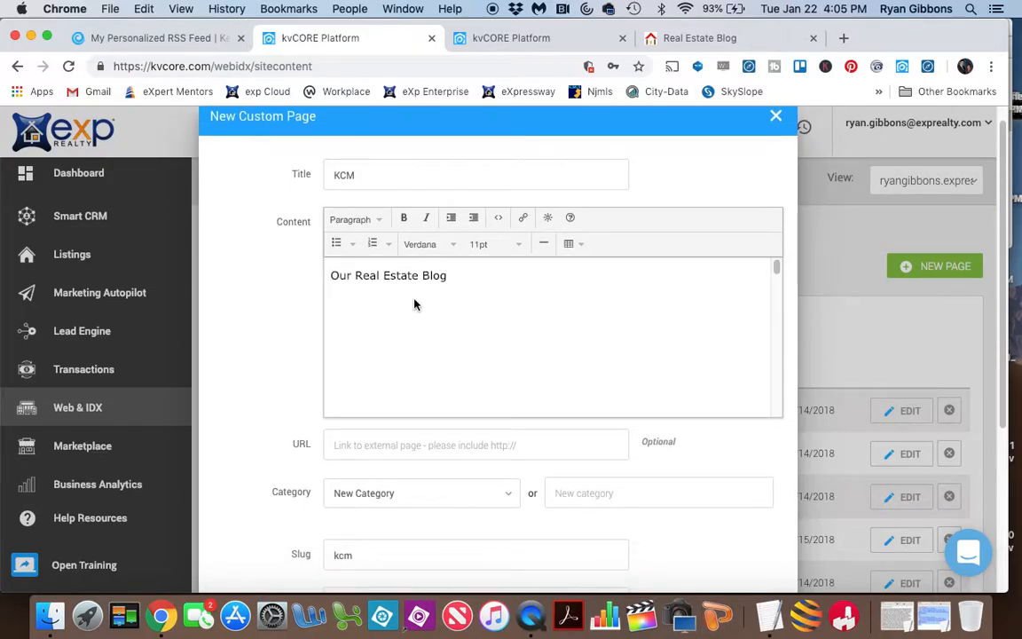
{"action": "mouse_move", "coordinate": [290, 327]}
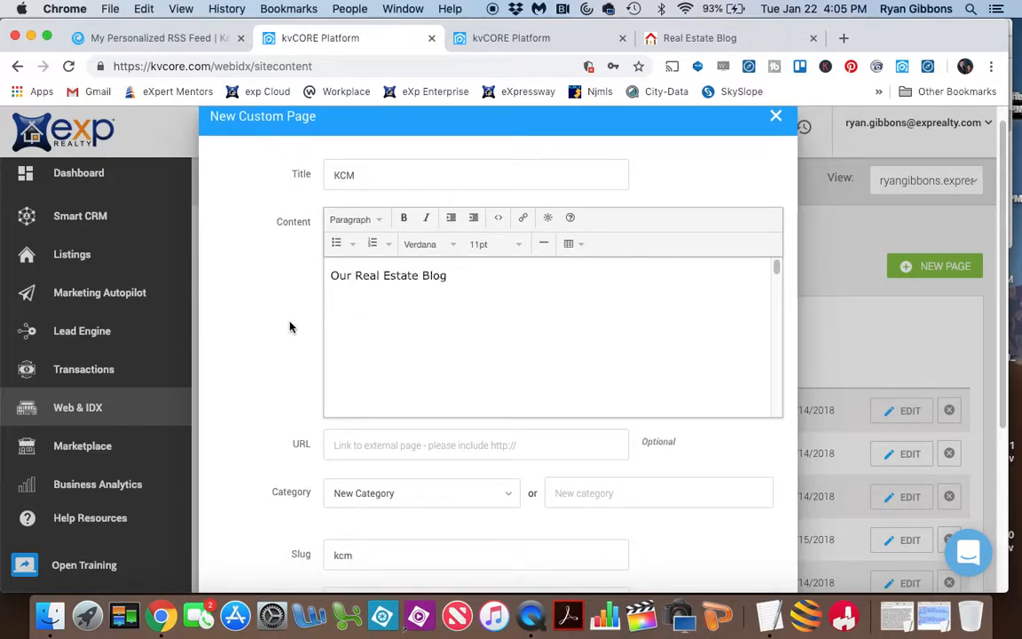
Save the KCM custom page and bring up the live Real Estate Blog page.
{"action": "scroll", "scroll_direction": "down", "scroll_amount": 3}
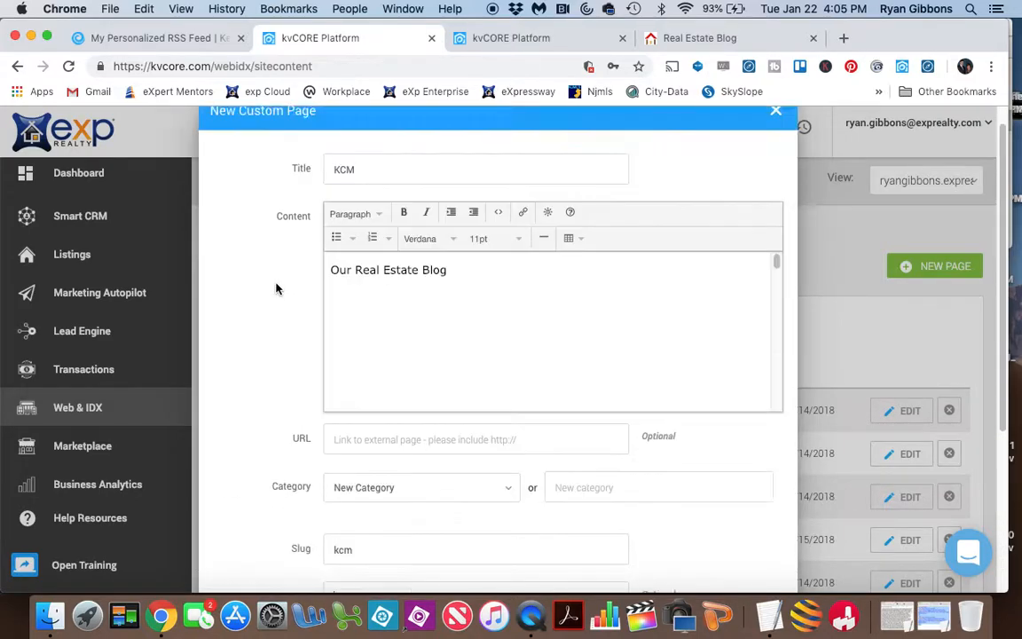
{"action": "scroll", "scroll_direction": "down", "scroll_amount": 3}
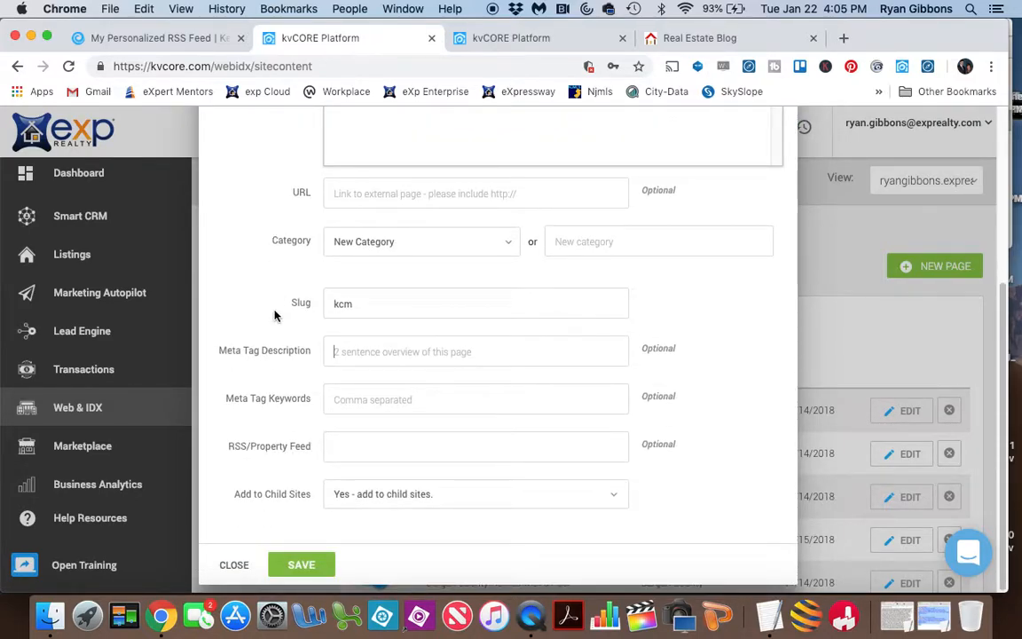
{"action": "left_click", "coordinate": [233, 565]}
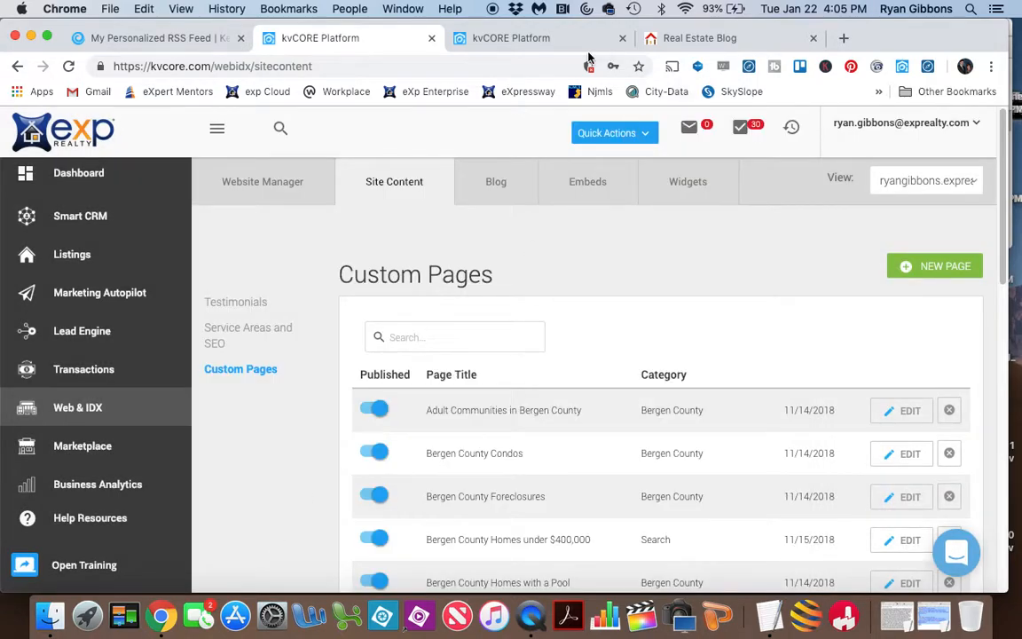
{"action": "left_click", "coordinate": [700, 37]}
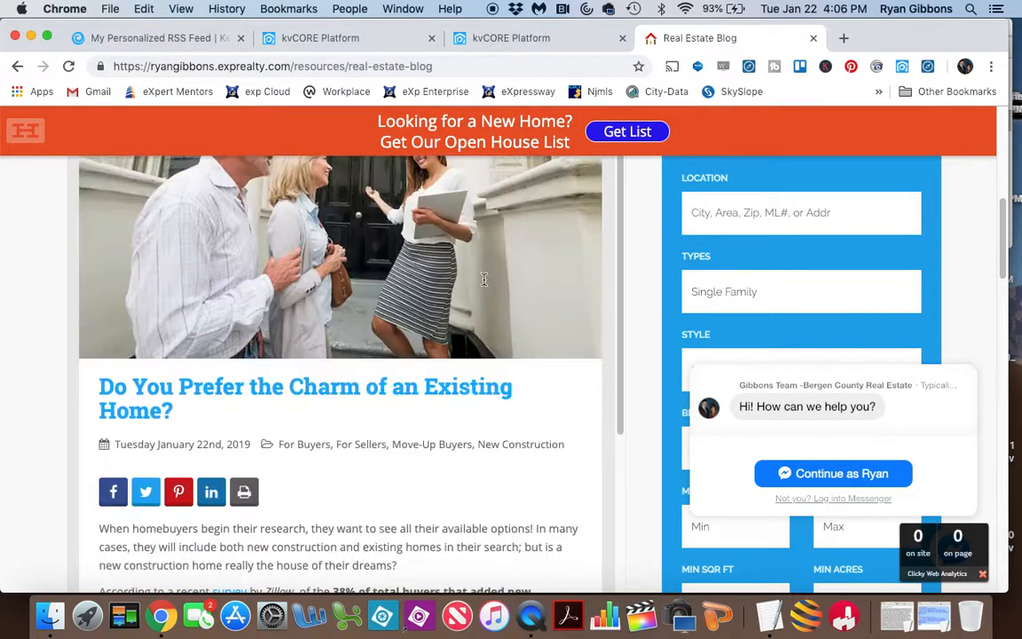
Look over the live site's menu bar, then return to kvCORE's Custom Pages list.
{"action": "scroll", "scroll_direction": "up", "scroll_amount": 3}
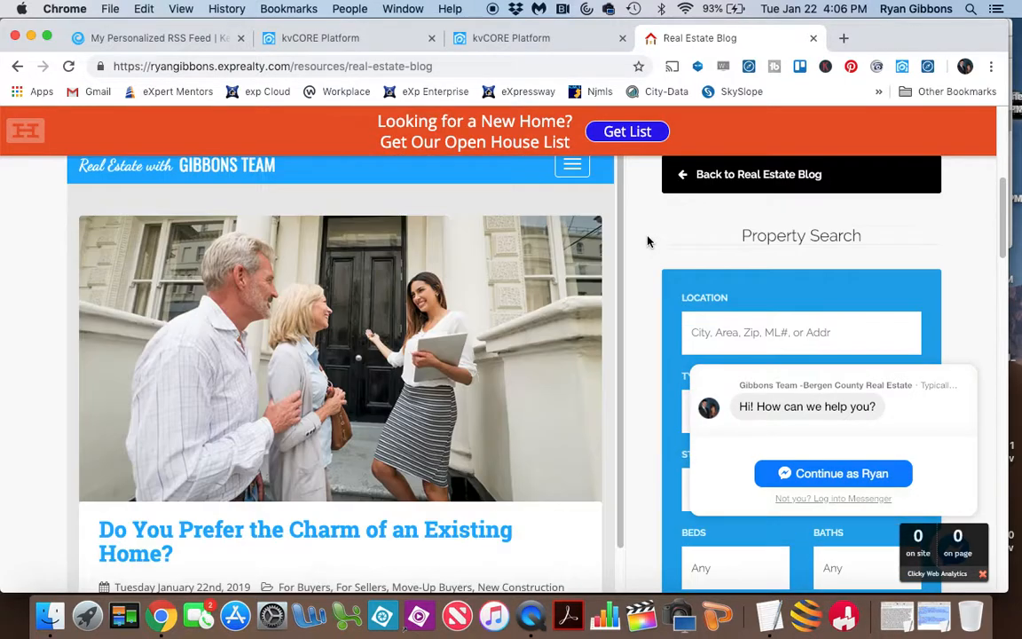
{"action": "scroll", "scroll_direction": "up", "scroll_amount": 3}
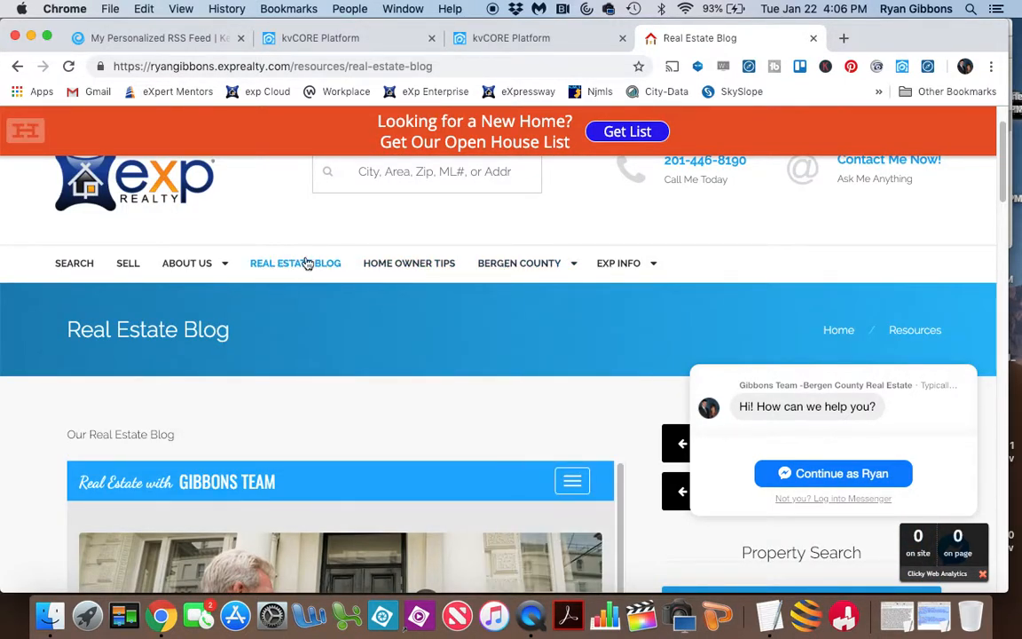
{"action": "mouse_move", "coordinate": [296, 263]}
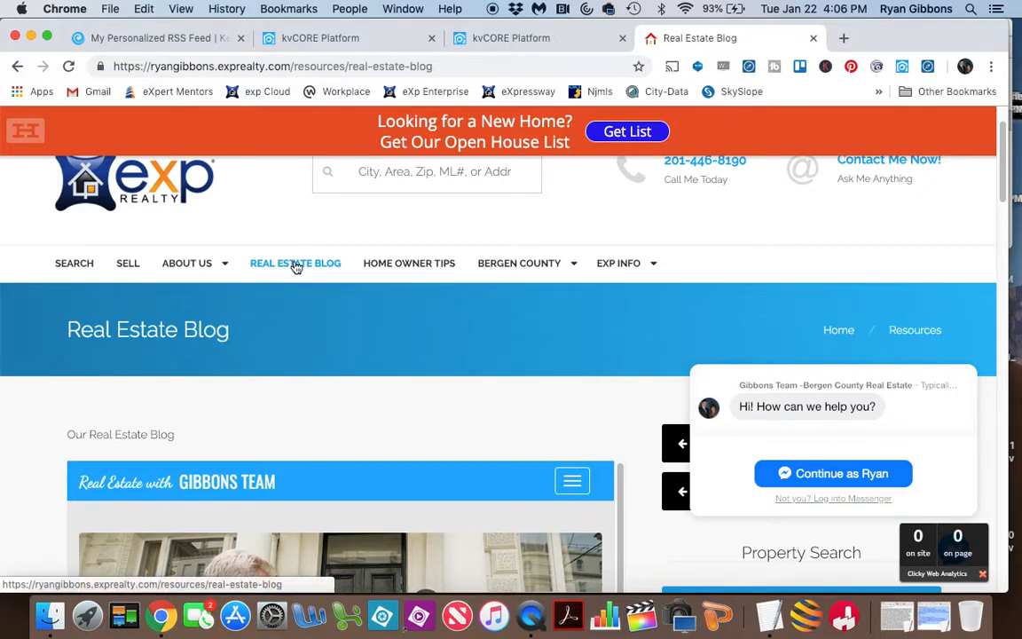
{"action": "left_click", "coordinate": [346, 38]}
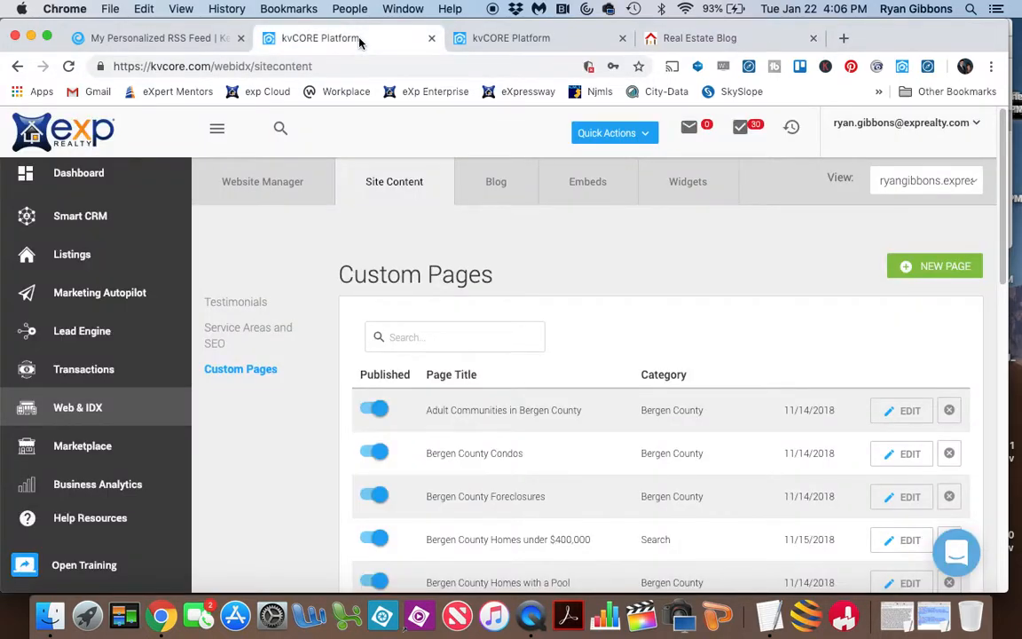
{"action": "mouse_move", "coordinate": [329, 334]}
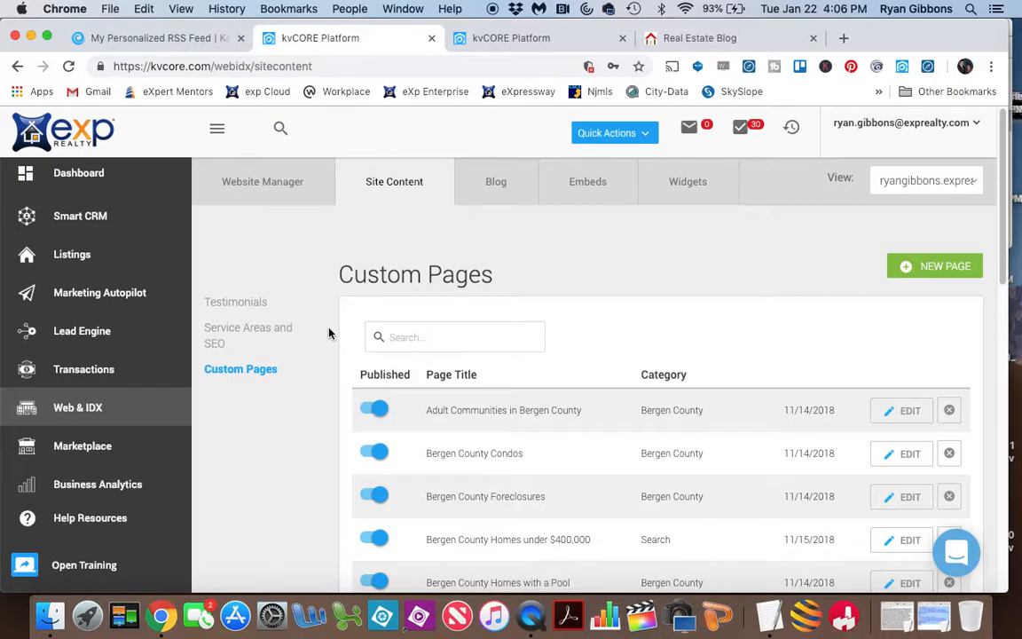
{"action": "mouse_move", "coordinate": [85, 413]}
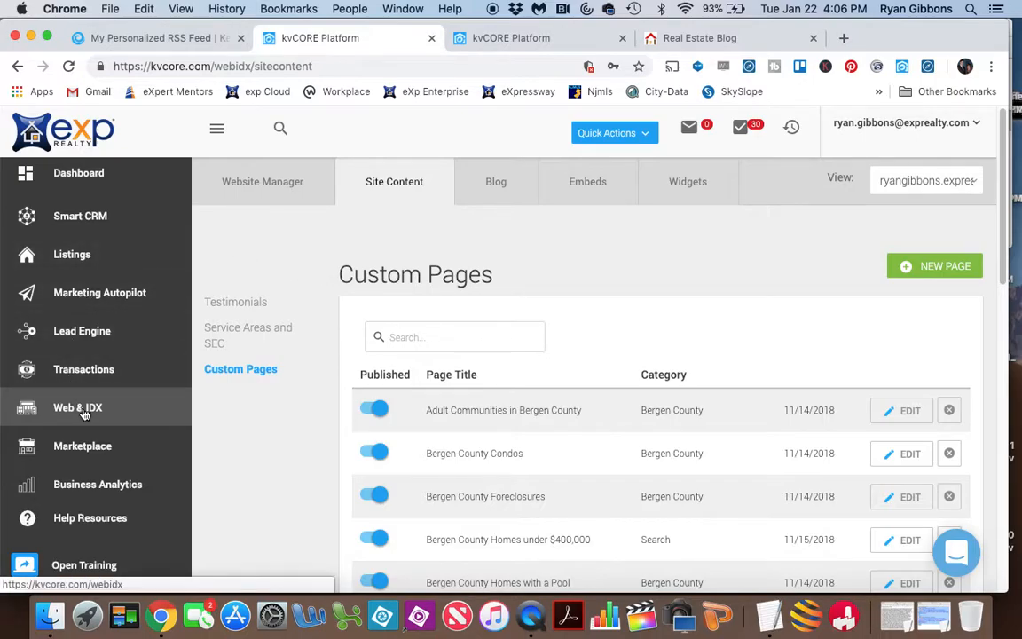
Open the Website Manager settings for ryangibbons.exprealty.com under Web & IDX.
{"action": "left_click", "coordinate": [77, 407]}
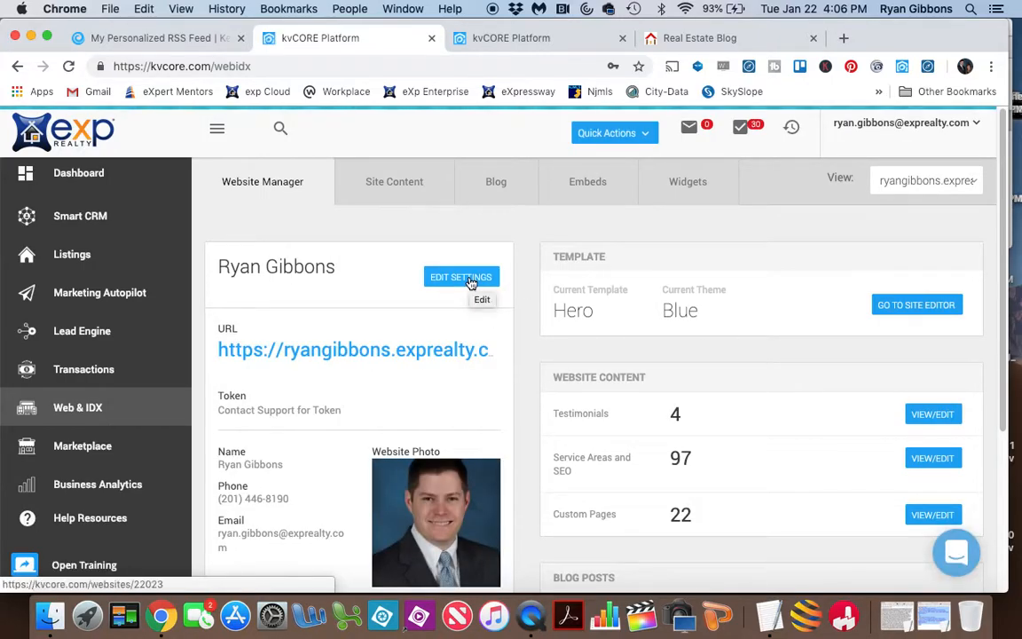
{"action": "left_click", "coordinate": [460, 277]}
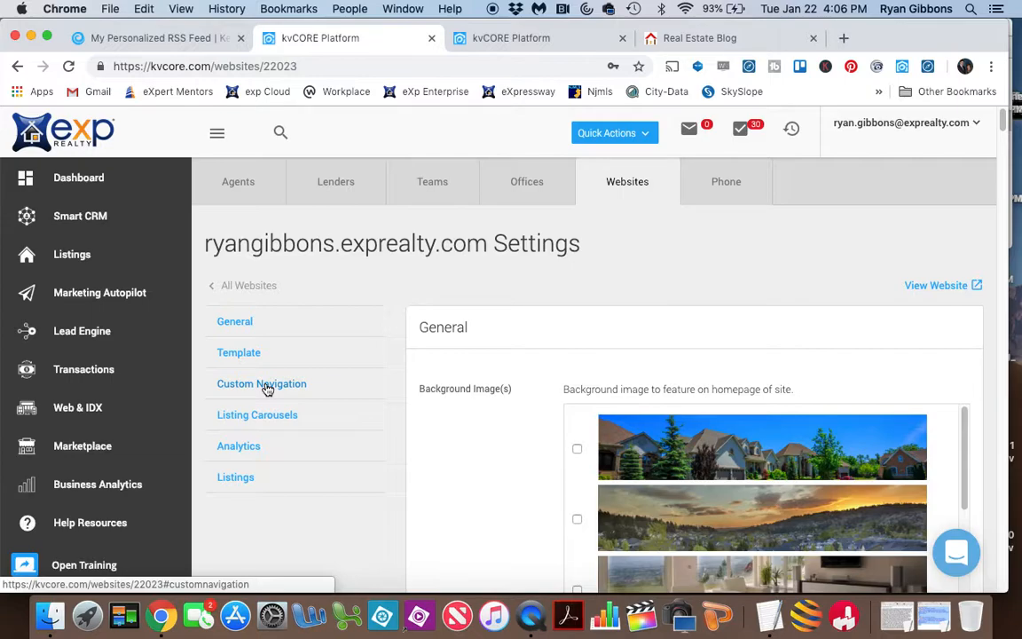
Browse the pages offered in Custom Navigation's Select Custom Pages for Navigation dropdown.
{"action": "left_click", "coordinate": [261, 383]}
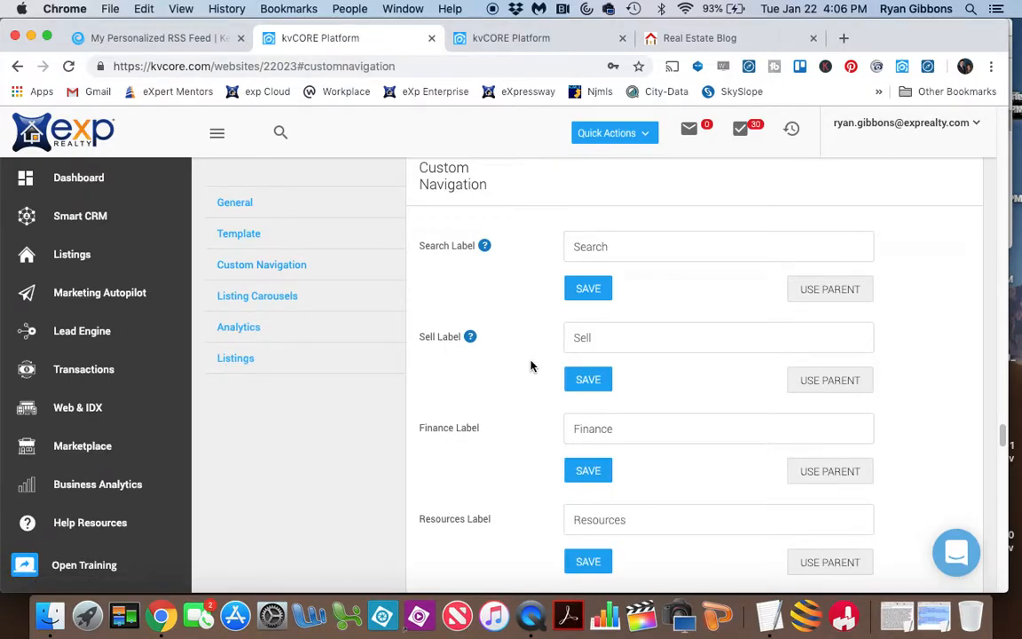
{"action": "scroll", "scroll_direction": "down", "scroll_amount": 3}
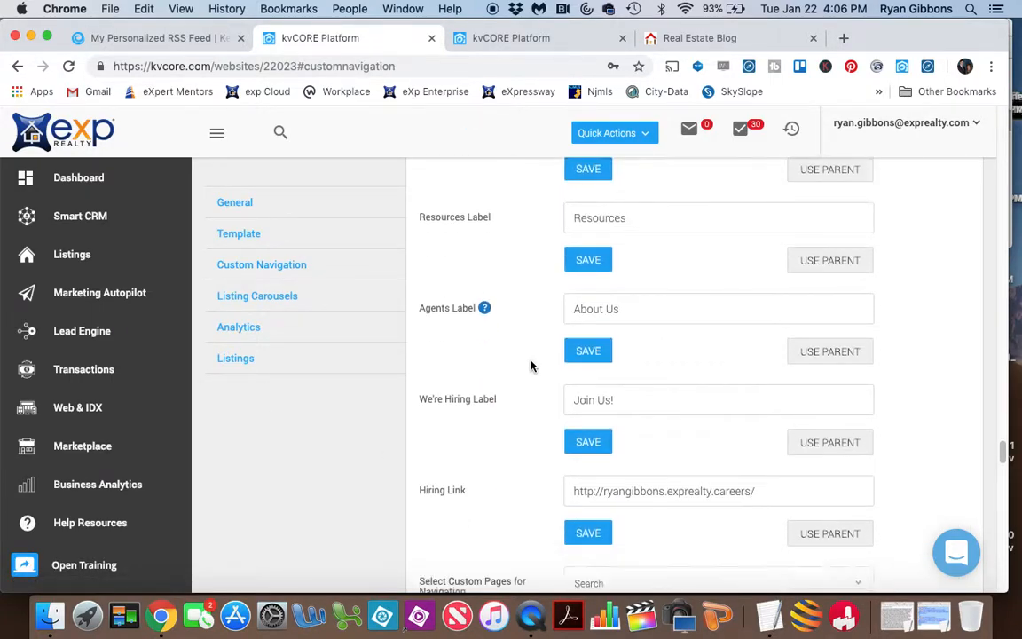
{"action": "scroll", "scroll_direction": "down", "scroll_amount": 3}
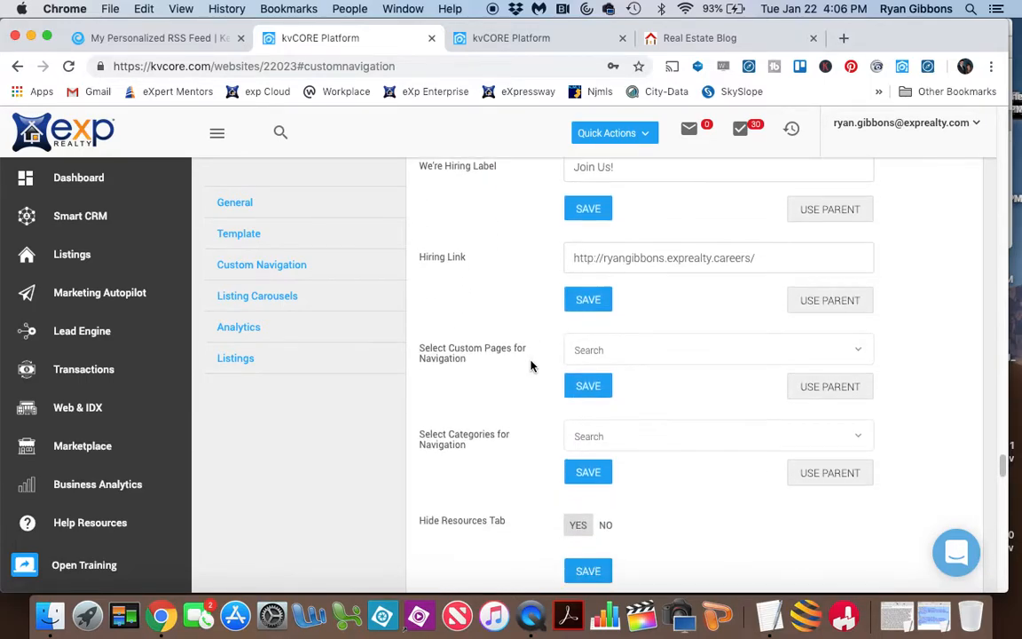
{"action": "mouse_move", "coordinate": [466, 366]}
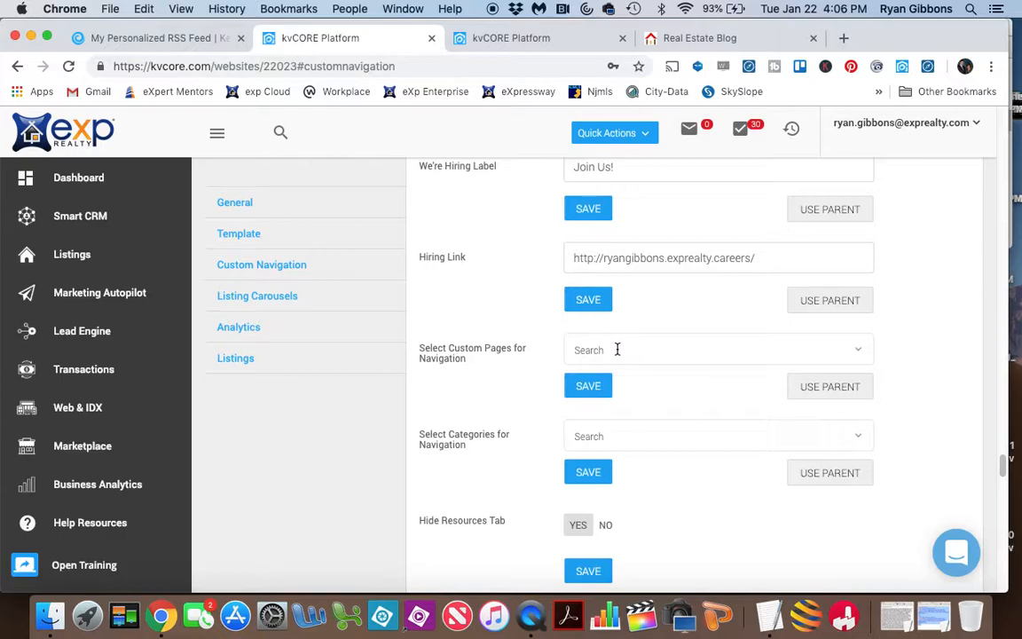
{"action": "left_click", "coordinate": [715, 349]}
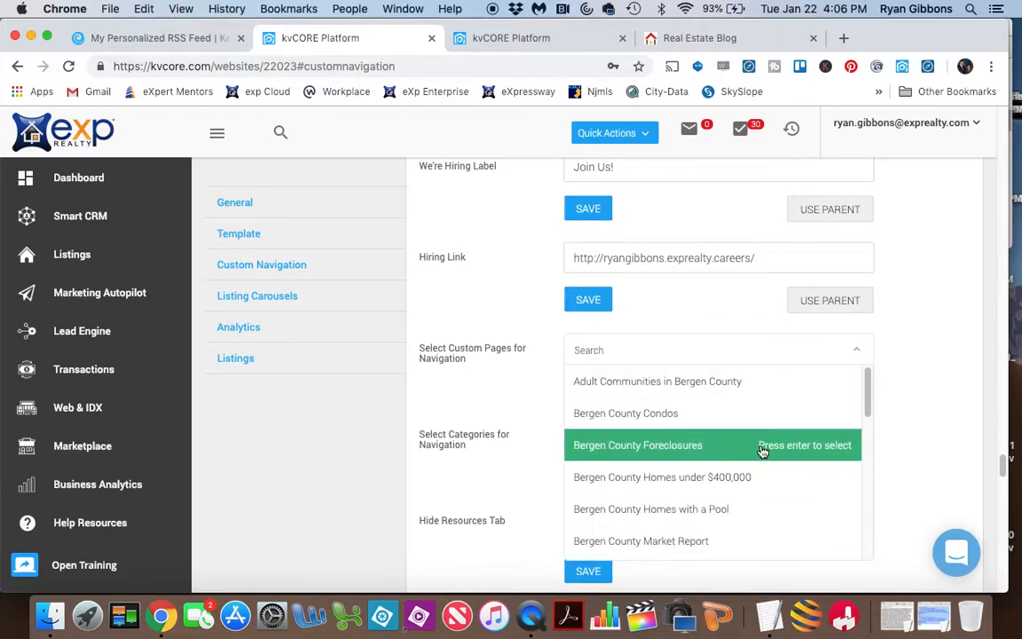
{"action": "mouse_move", "coordinate": [714, 477]}
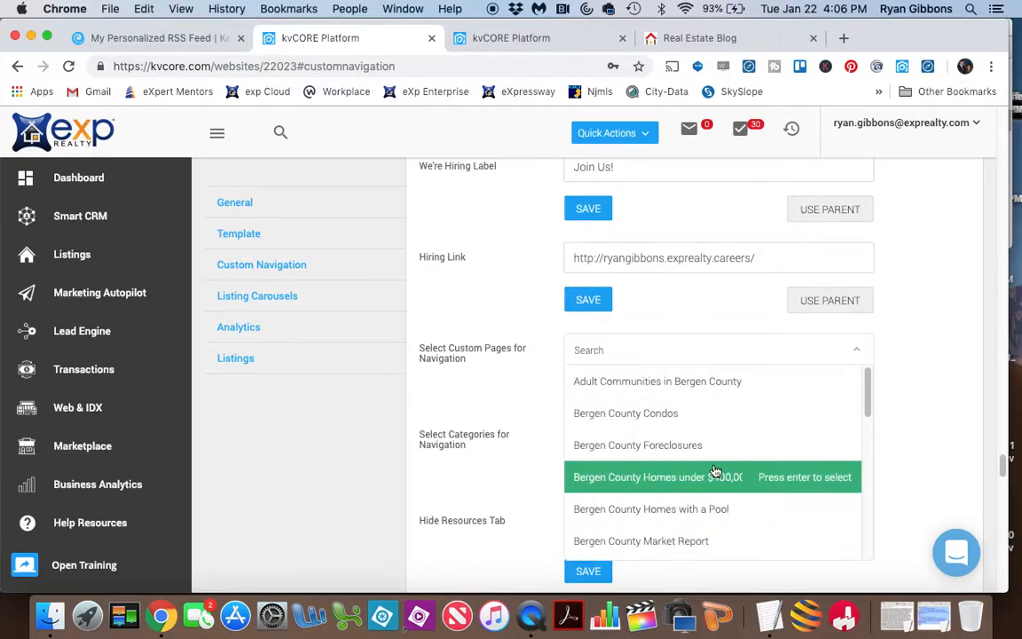
{"action": "scroll", "scroll_direction": "down", "scroll_amount": 3}
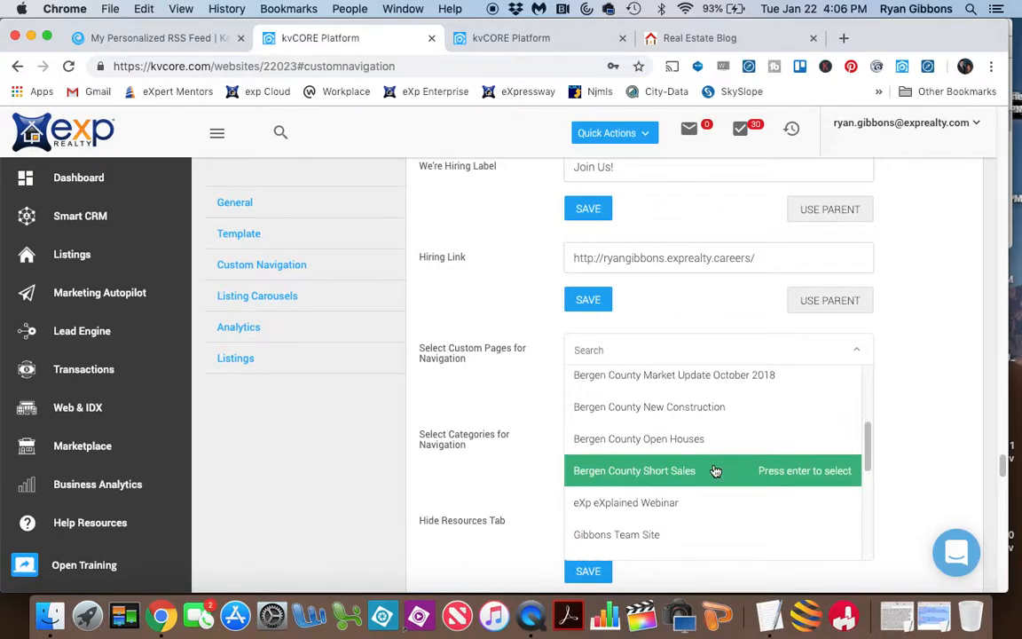
{"action": "scroll", "scroll_direction": "down", "scroll_amount": 3}
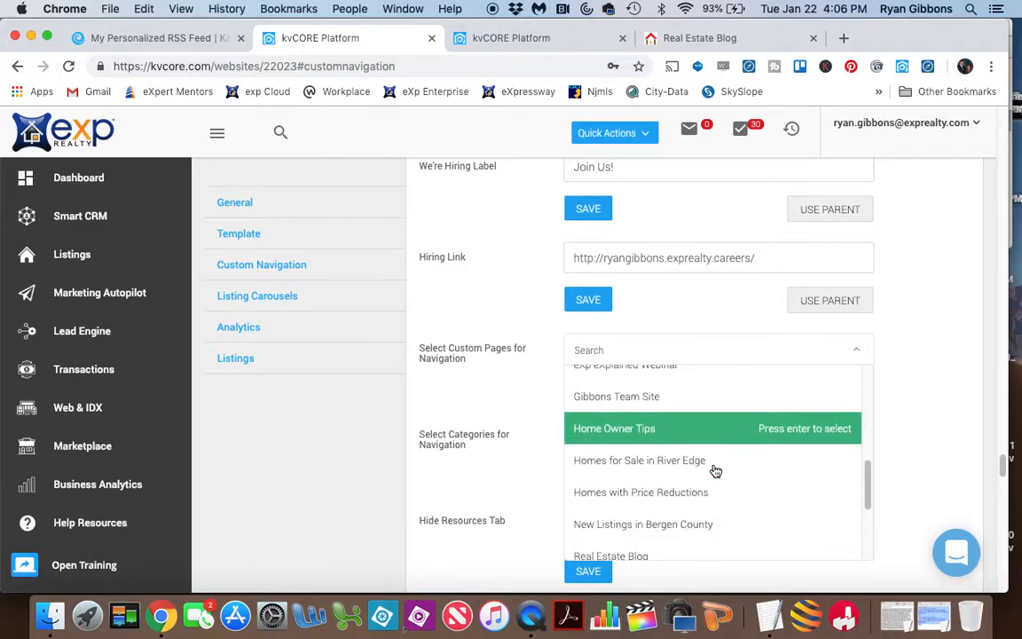
{"action": "scroll", "scroll_direction": "down", "scroll_amount": 3}
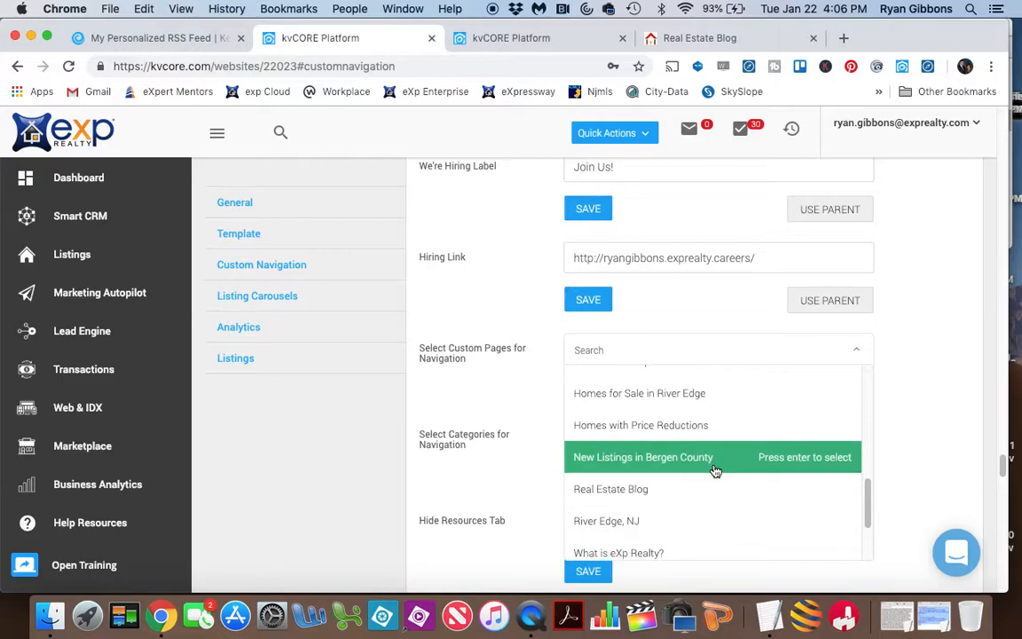
{"action": "mouse_move", "coordinate": [642, 489]}
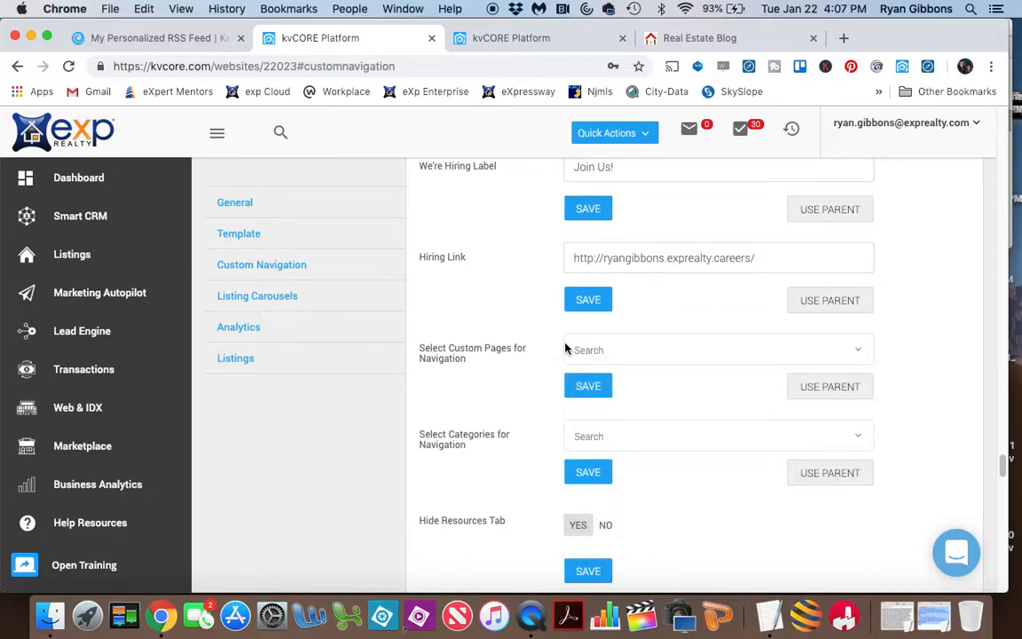
{"action": "mouse_move", "coordinate": [533, 380]}
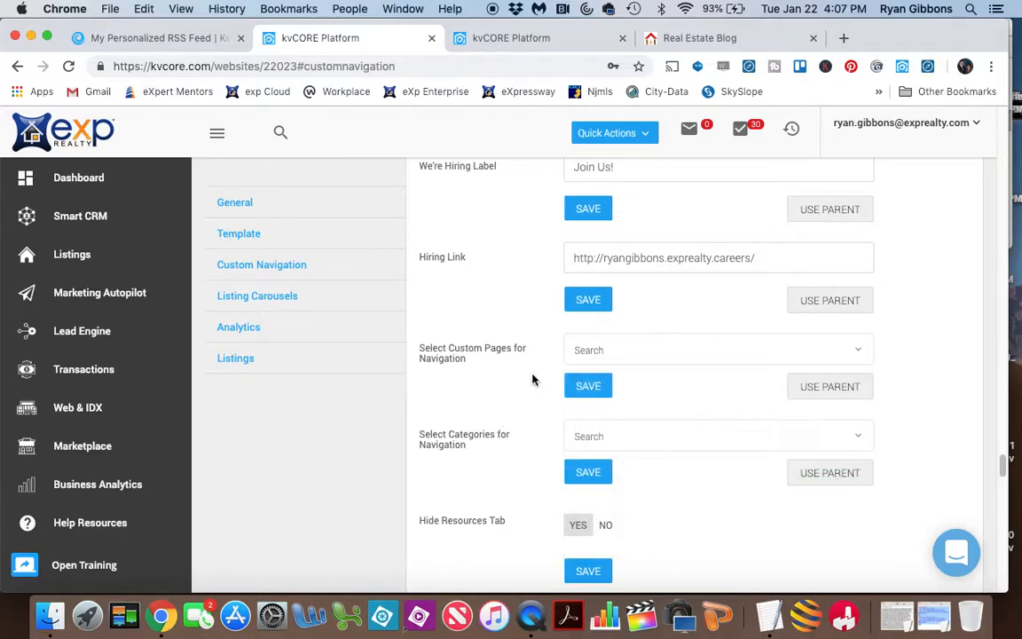
View the Bergen County Condos search (706 results), then scroll the Real Estate Blog page.
{"action": "left_click", "coordinate": [699, 38]}
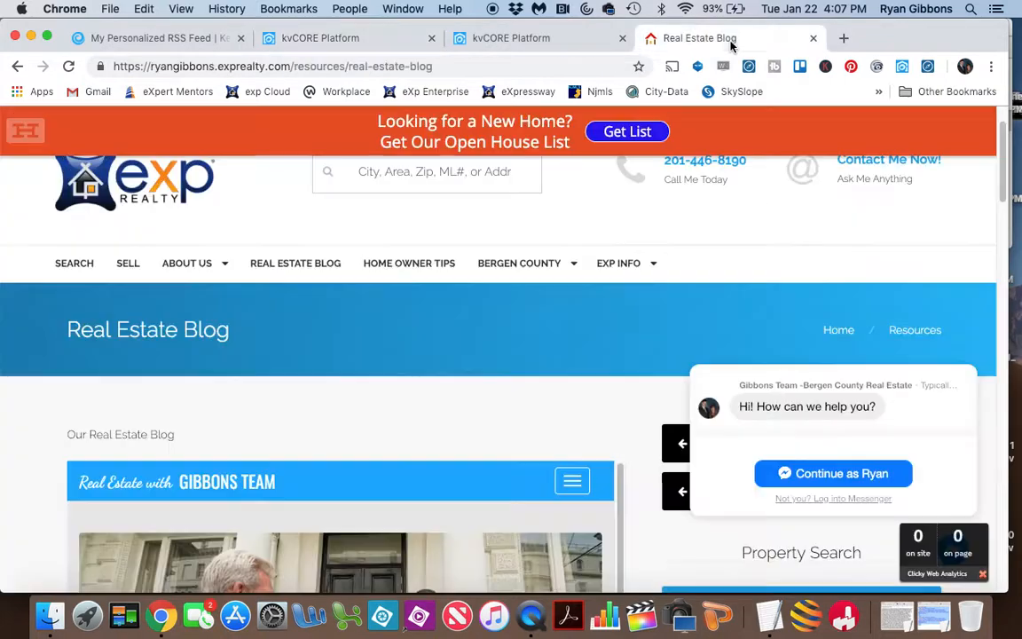
{"action": "mouse_move", "coordinate": [295, 262]}
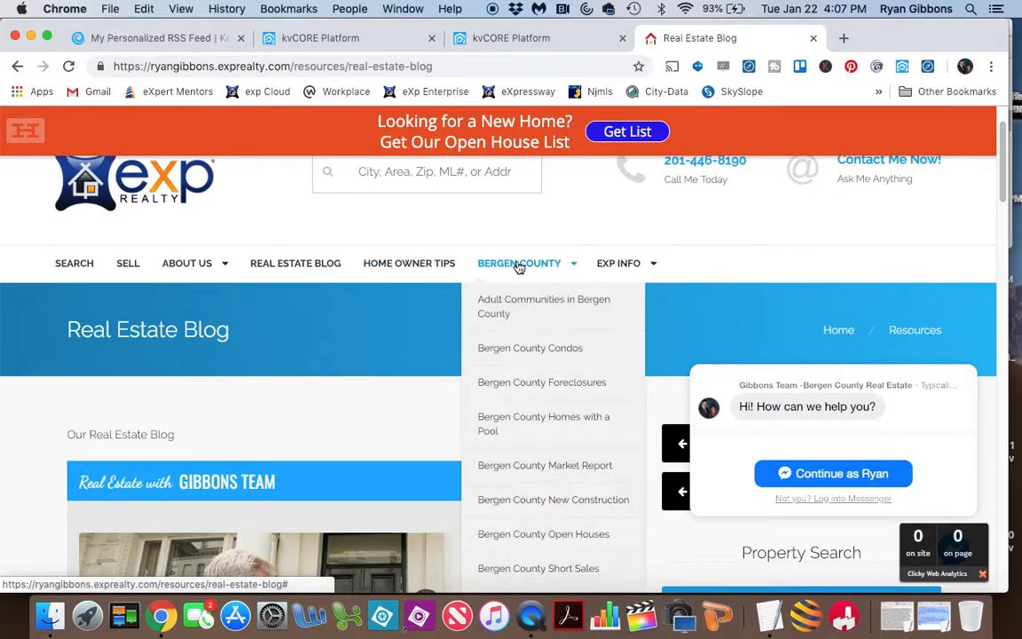
{"action": "mouse_move", "coordinate": [519, 424]}
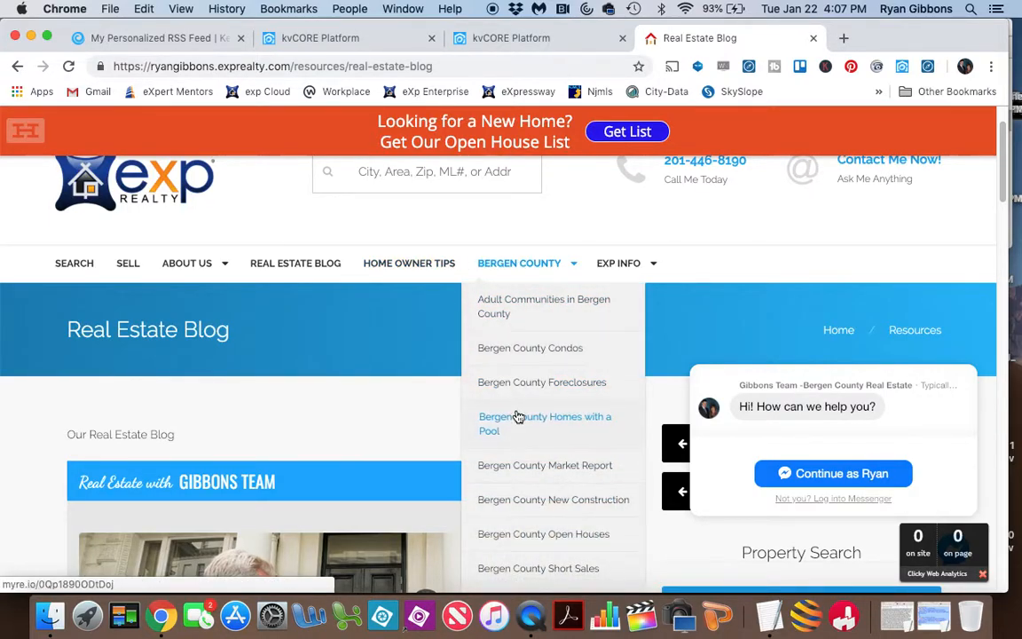
{"action": "mouse_move", "coordinate": [531, 348]}
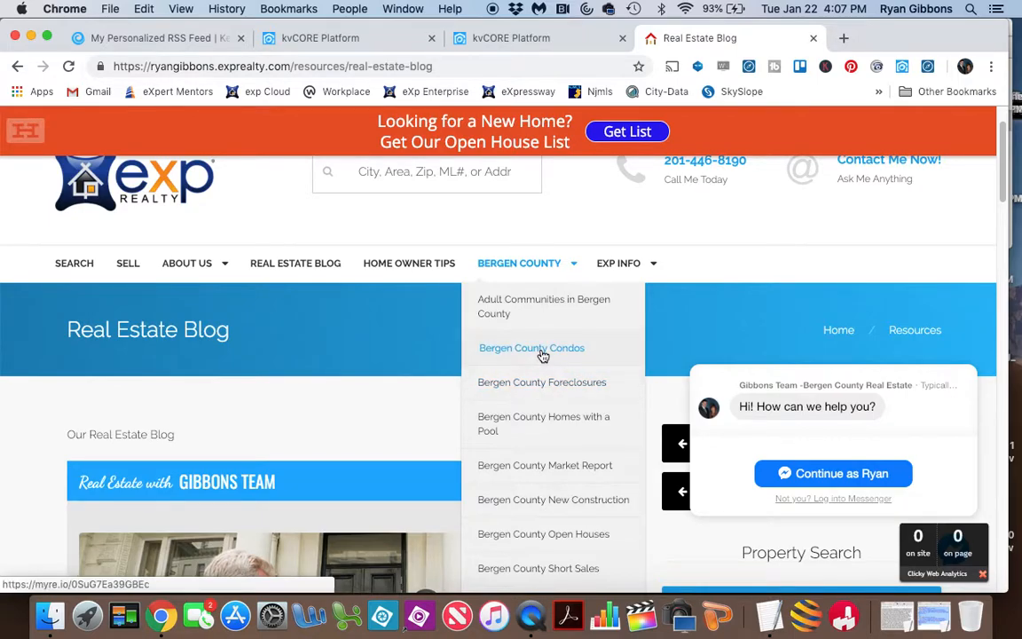
{"action": "left_click", "coordinate": [531, 348]}
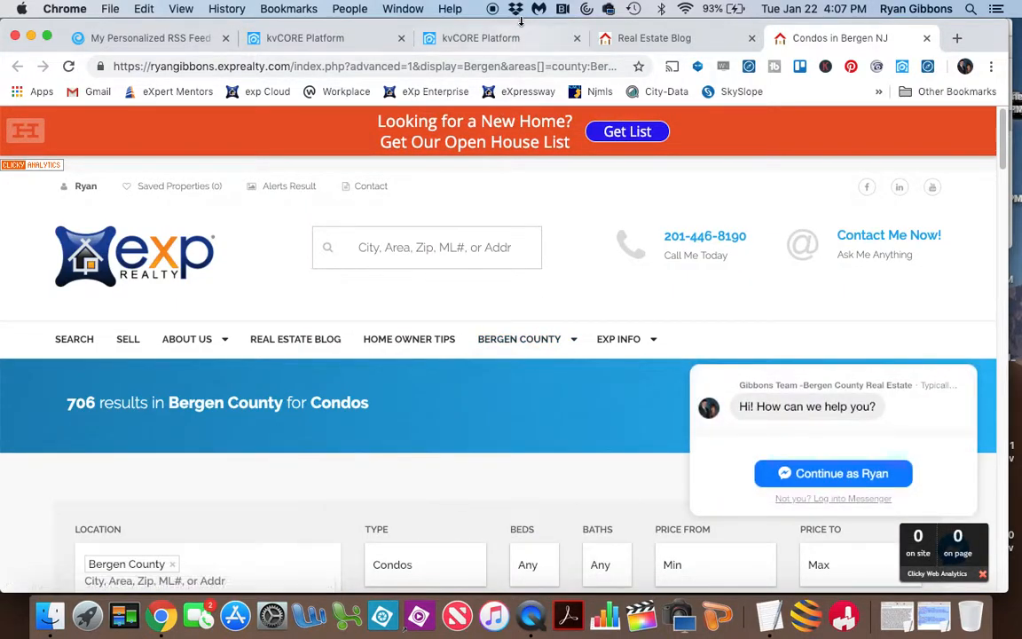
{"action": "left_click", "coordinate": [294, 338]}
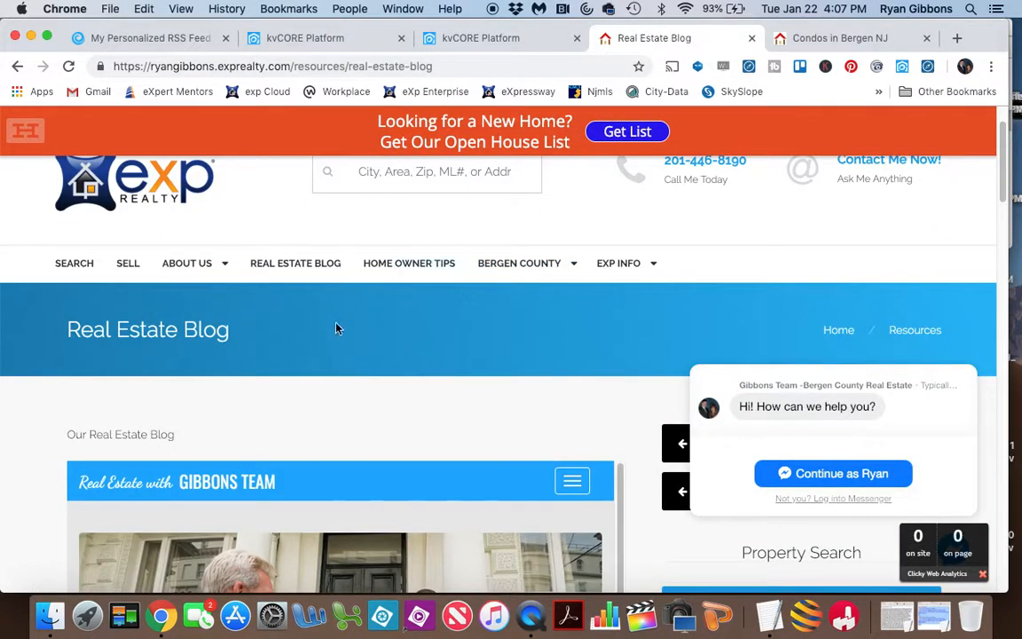
{"action": "scroll", "scroll_direction": "down", "scroll_amount": 3}
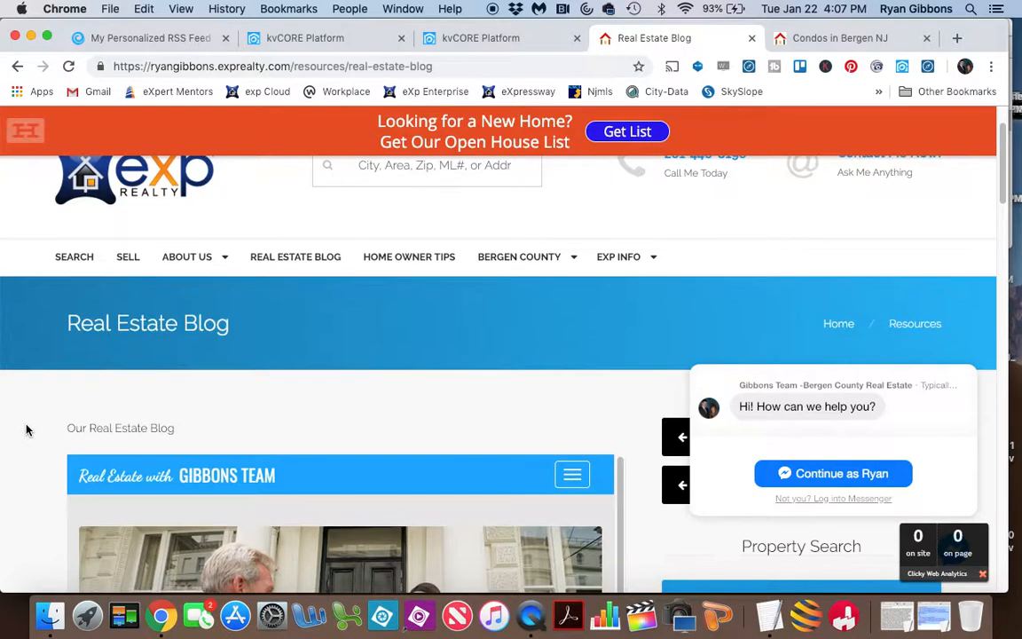
{"action": "scroll", "scroll_direction": "down", "scroll_amount": 3}
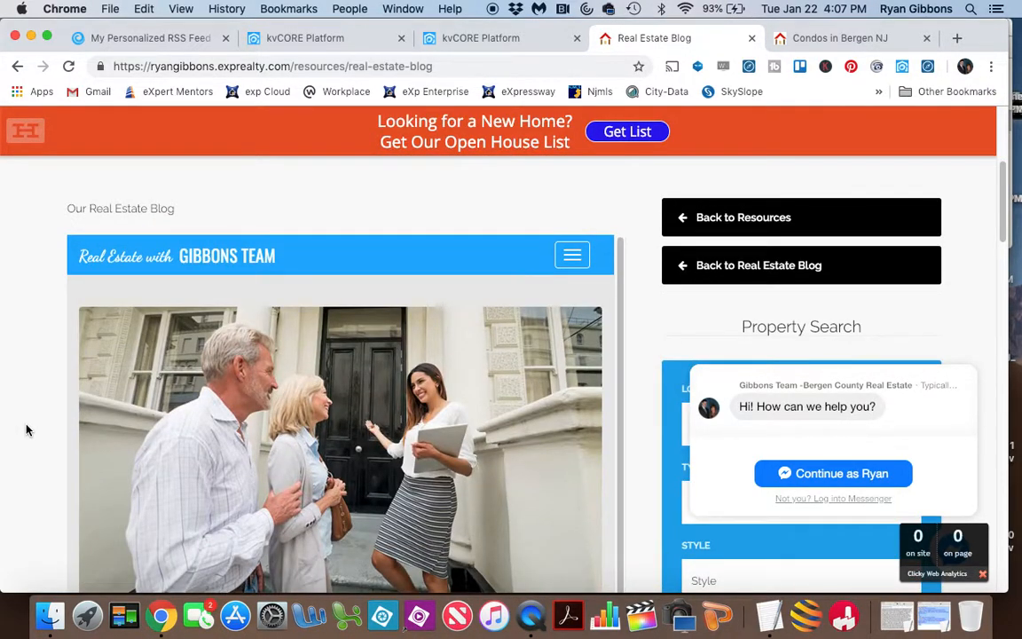